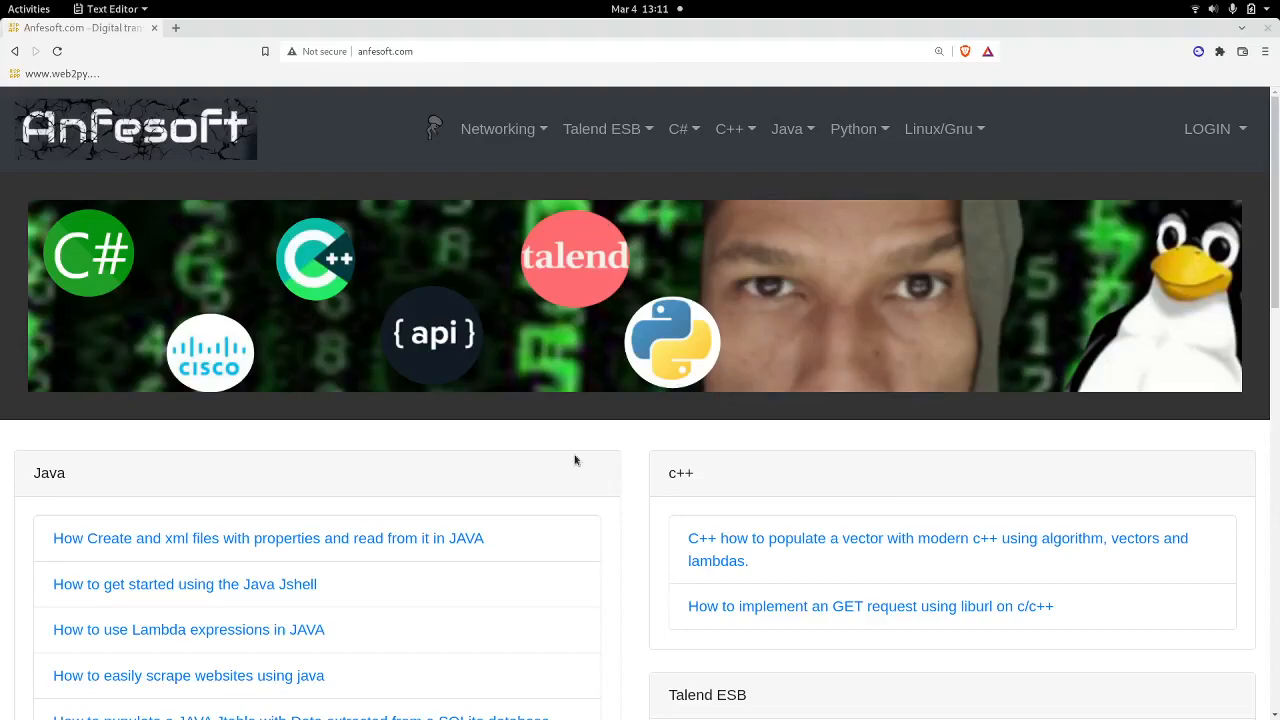
mouse_move(560, 506)
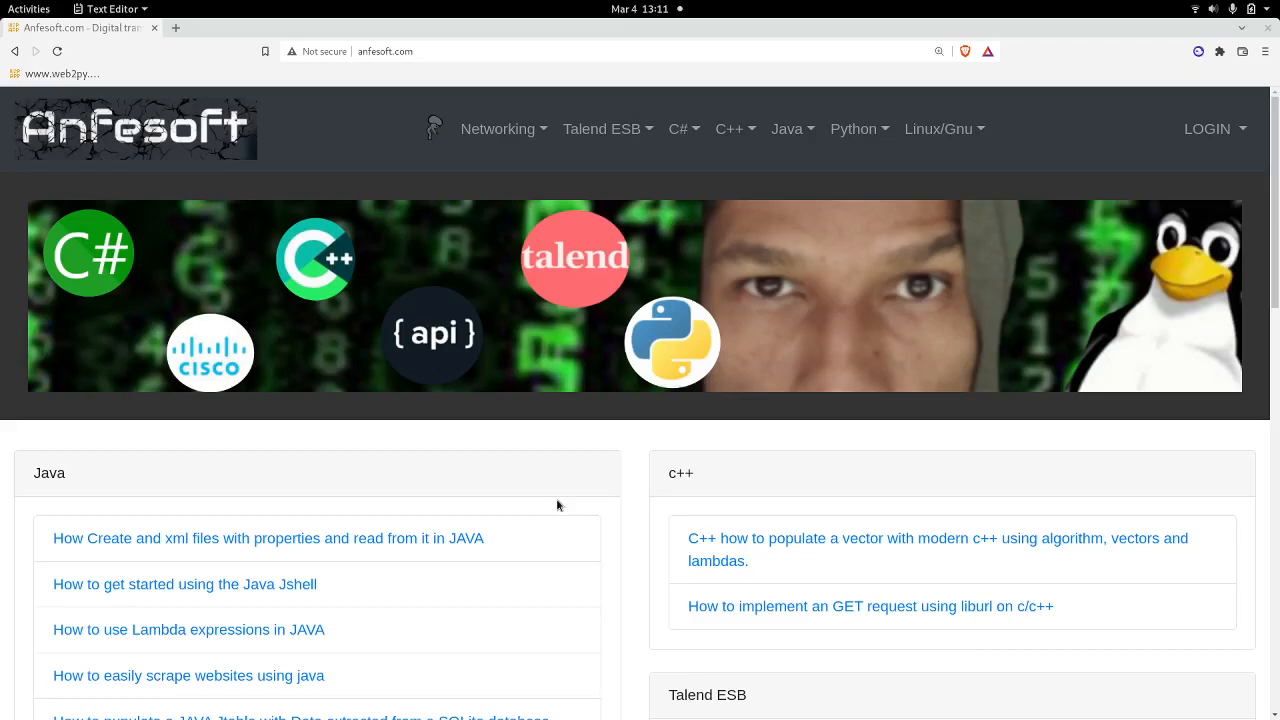
mouse_move(300, 544)
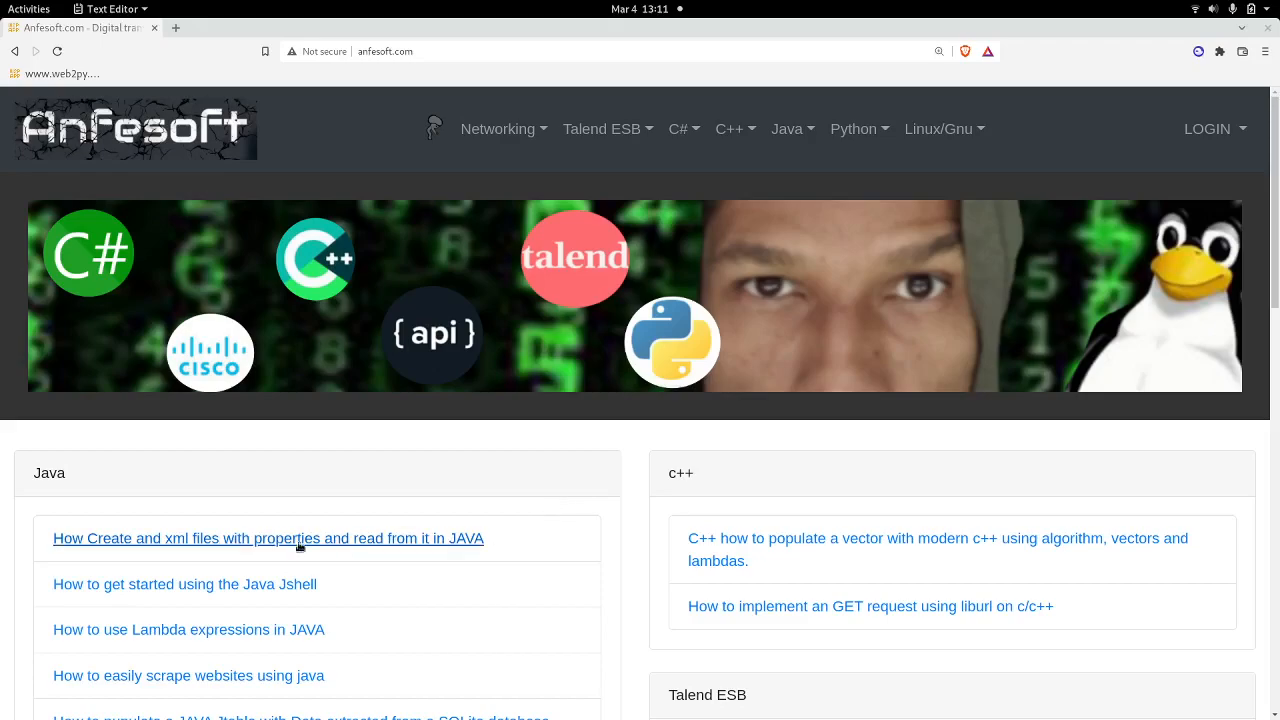
Open the Anfesoft article on creating and reading XML property files in Java and highlight its title
left_click(268, 538)
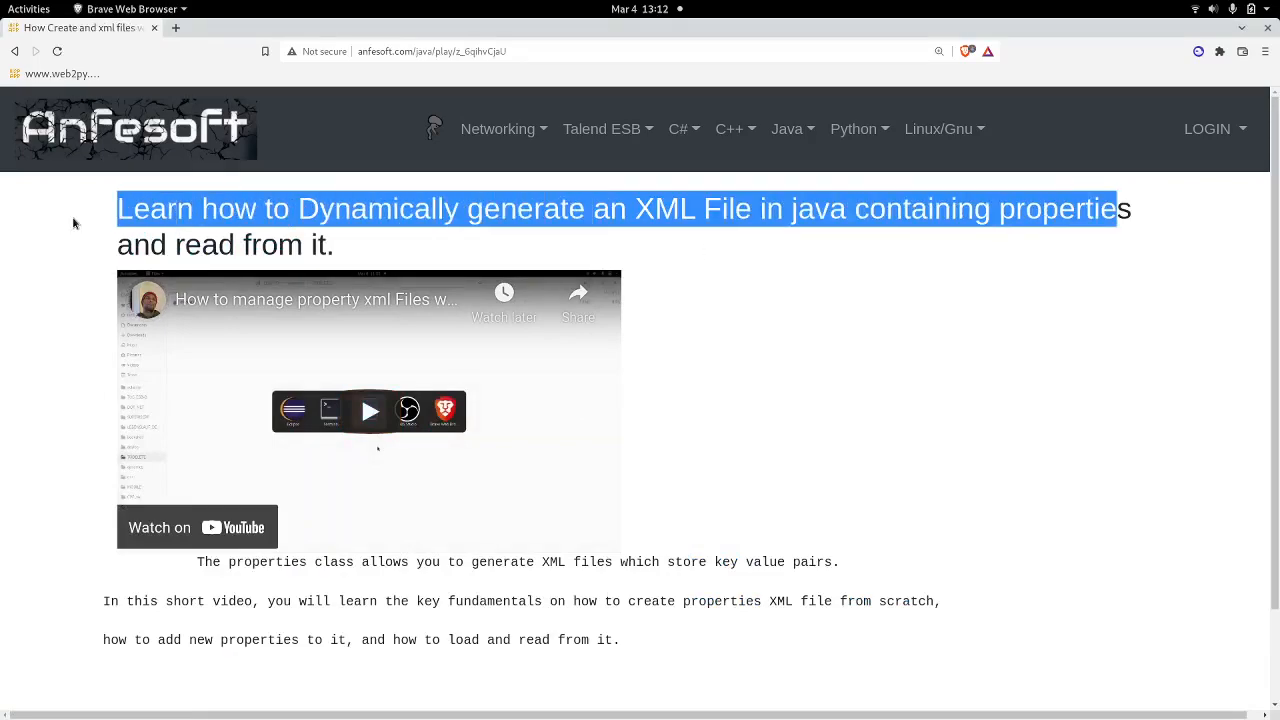
left_click_drag(1124, 208, 332, 244)
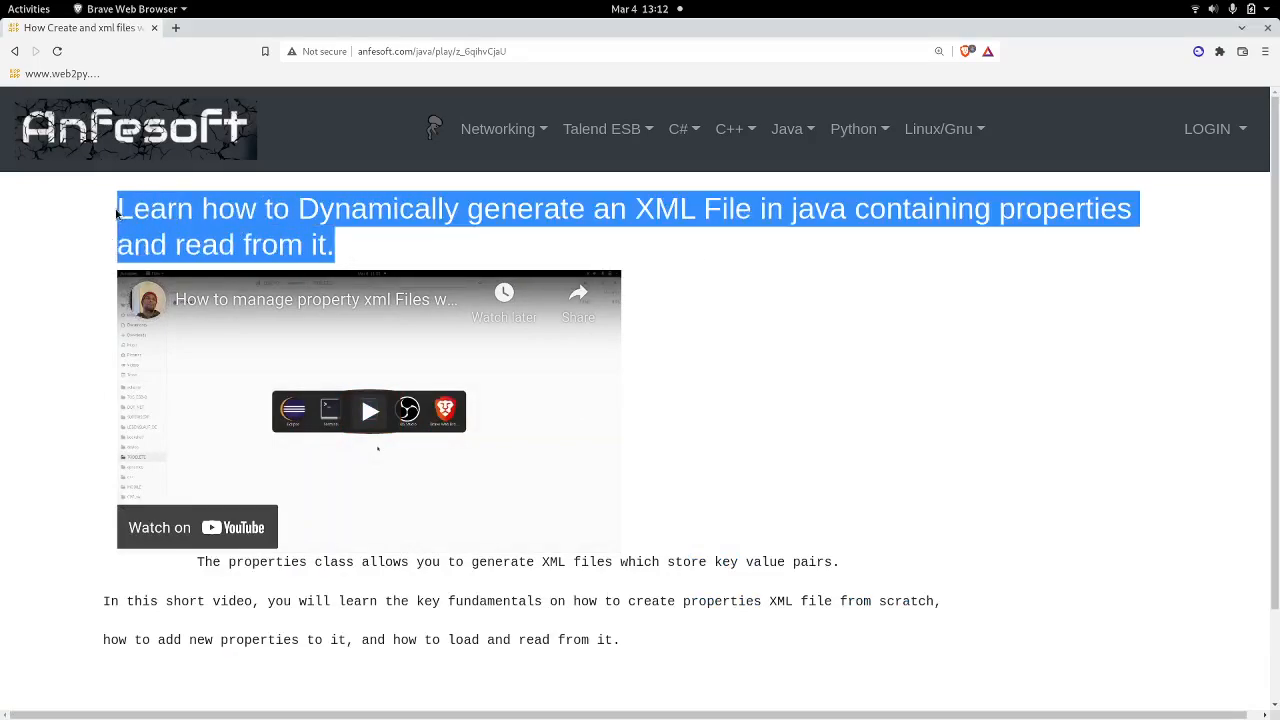
mouse_move(776, 230)
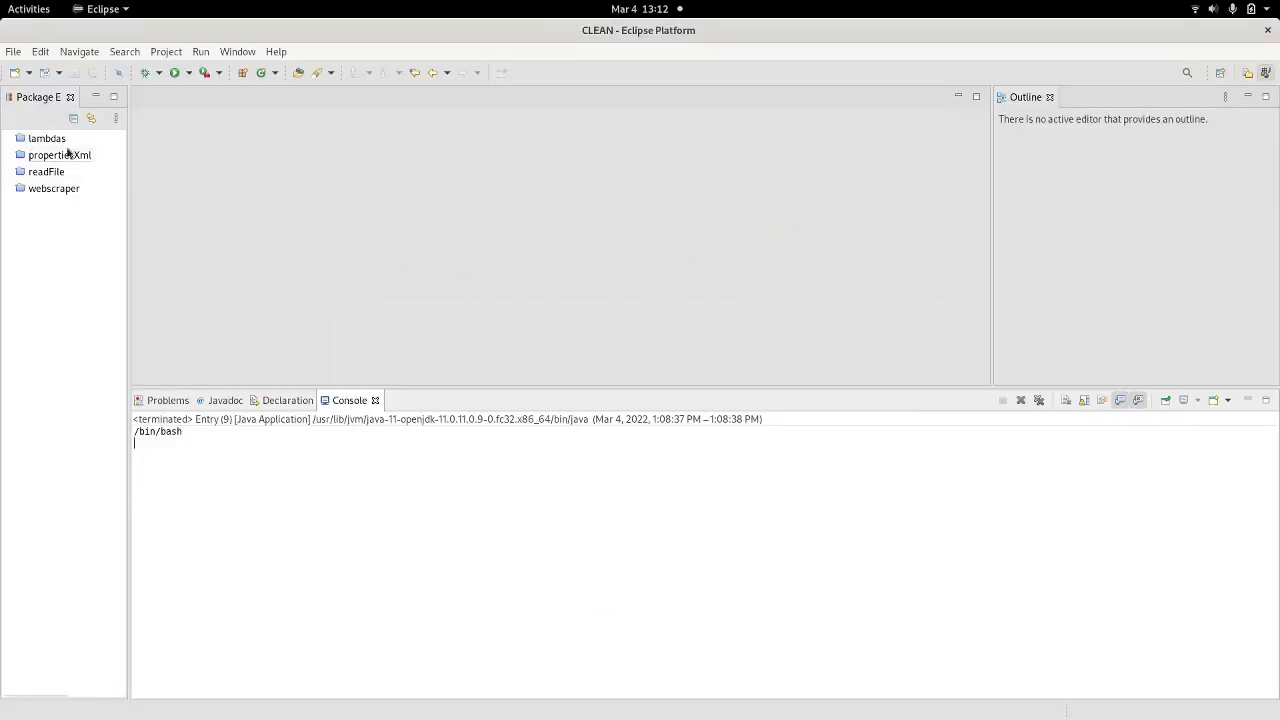
Create a new Java project named managePropertiesFromResources
left_click(16, 52)
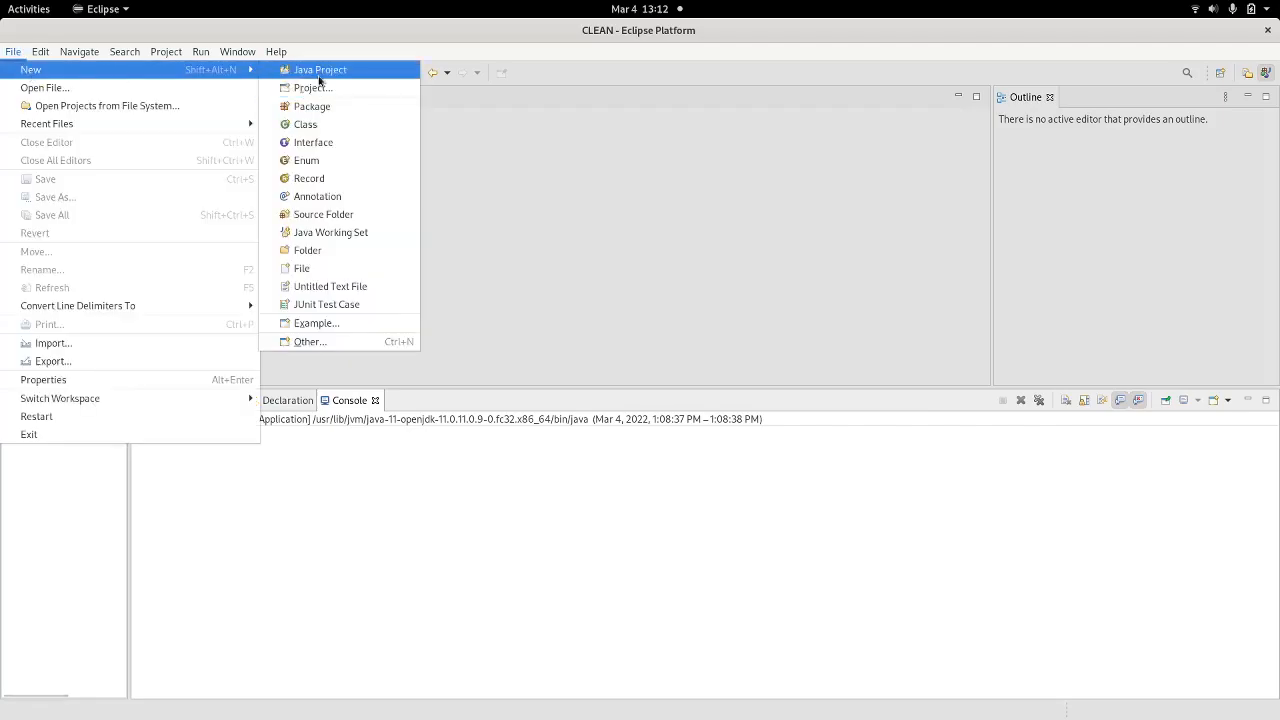
left_click(320, 68)
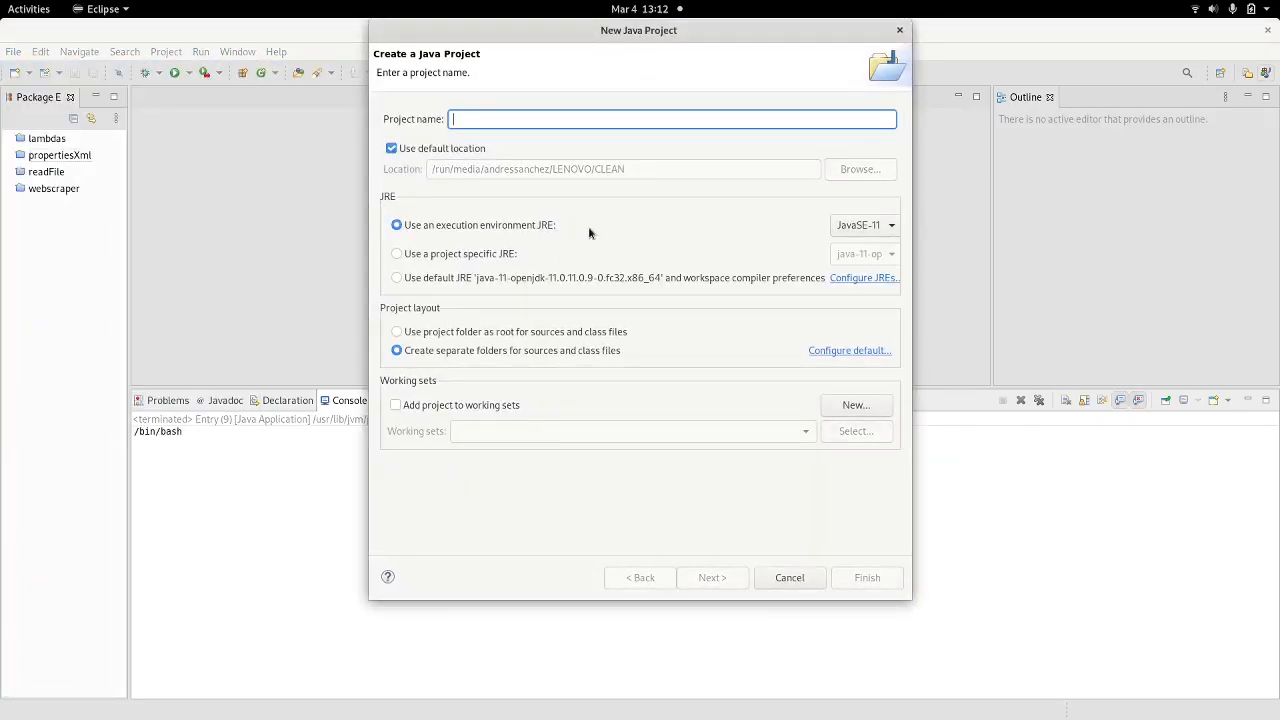
type("manageProperties")
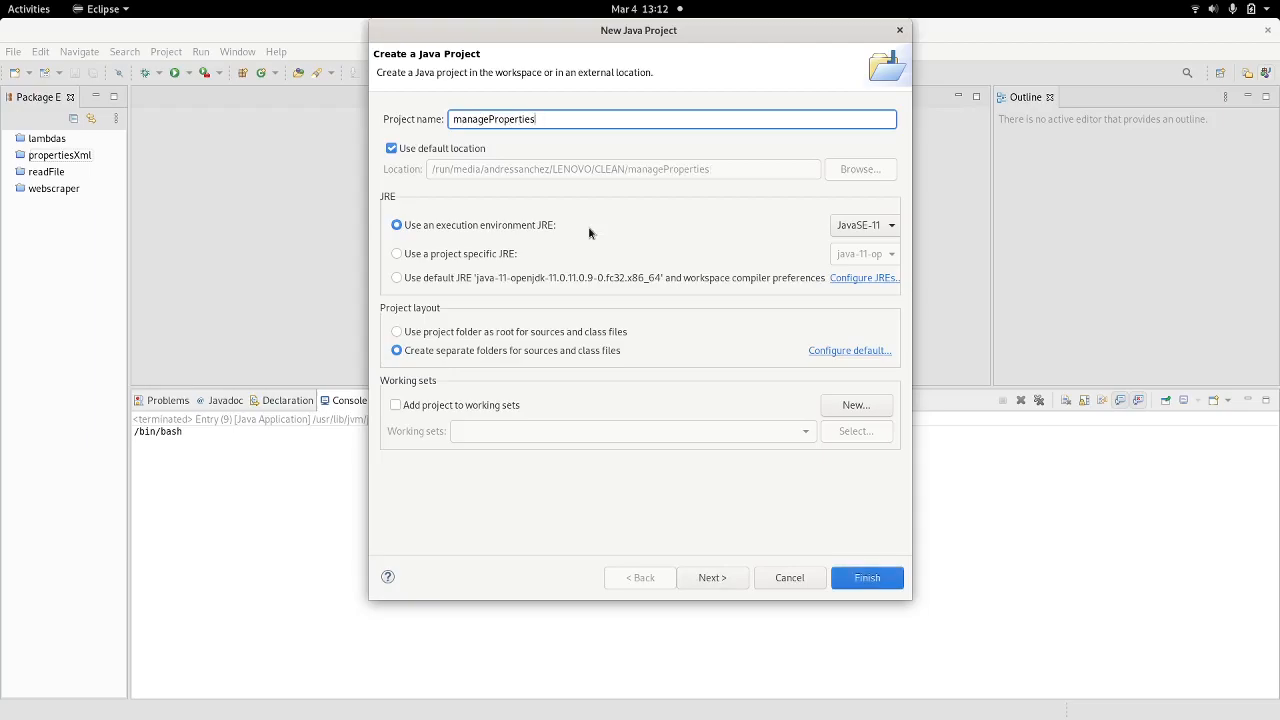
type("FromResour")
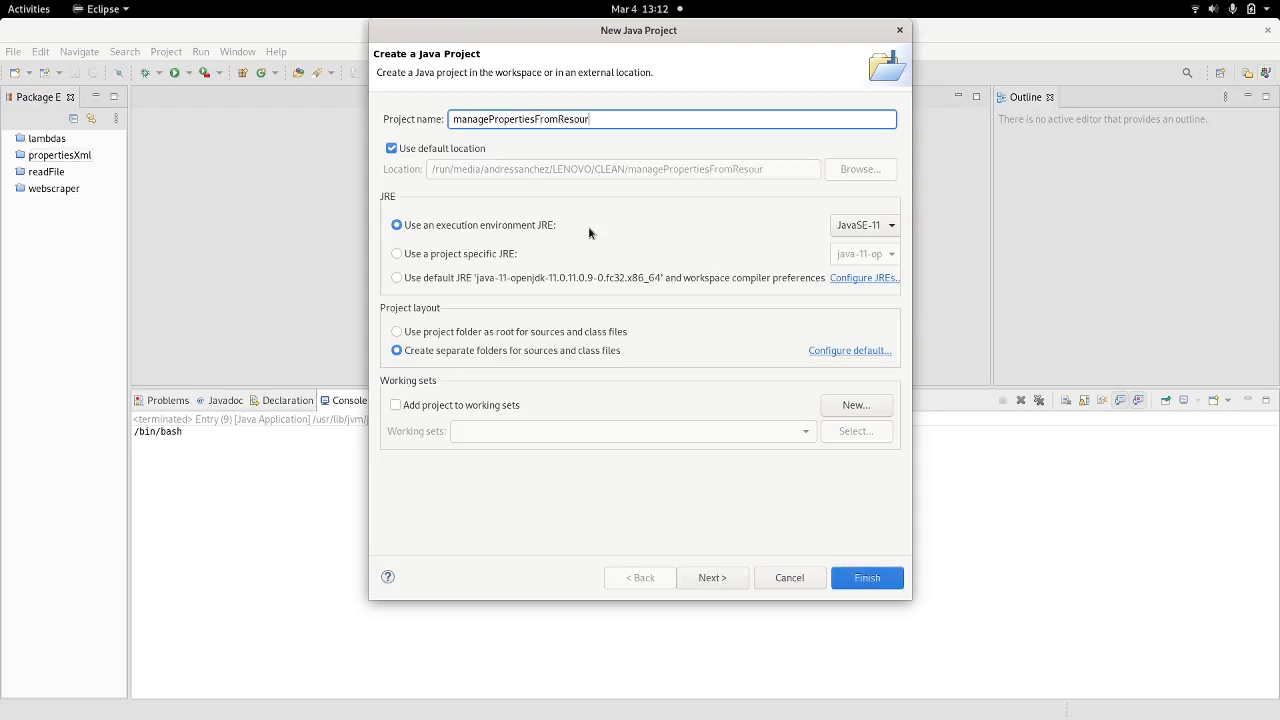
type("ces")
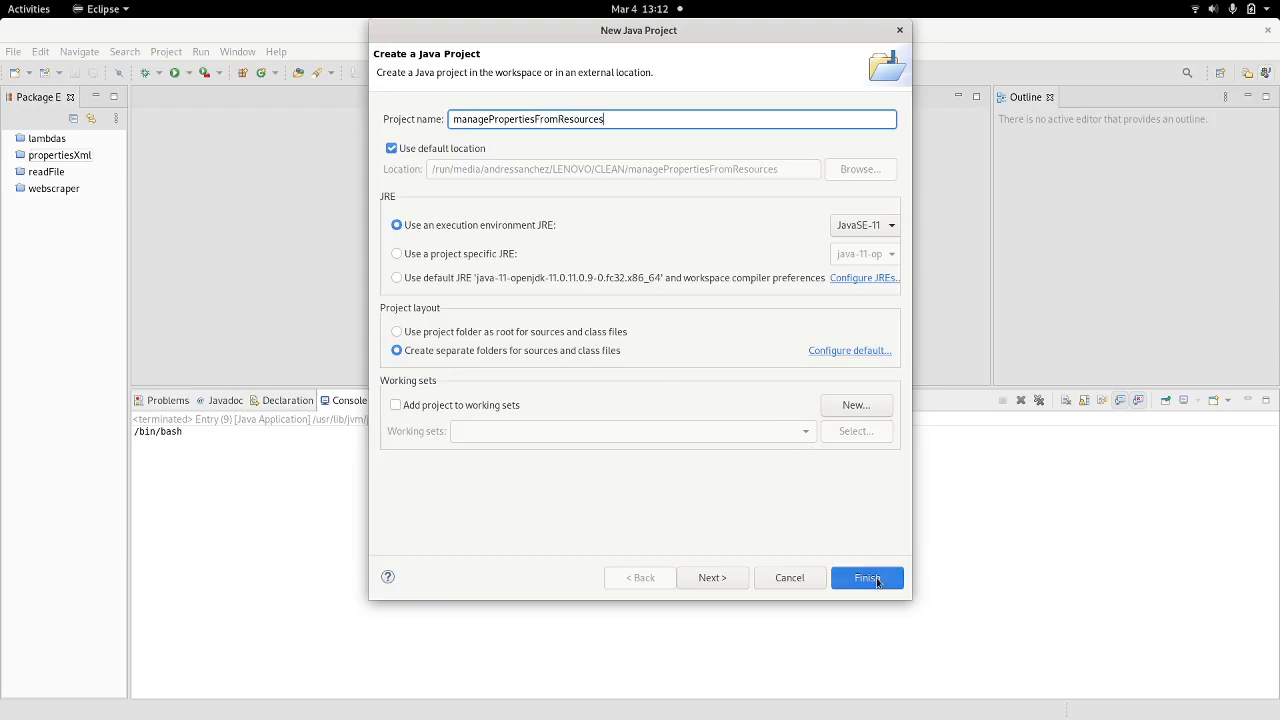
left_click(868, 576)
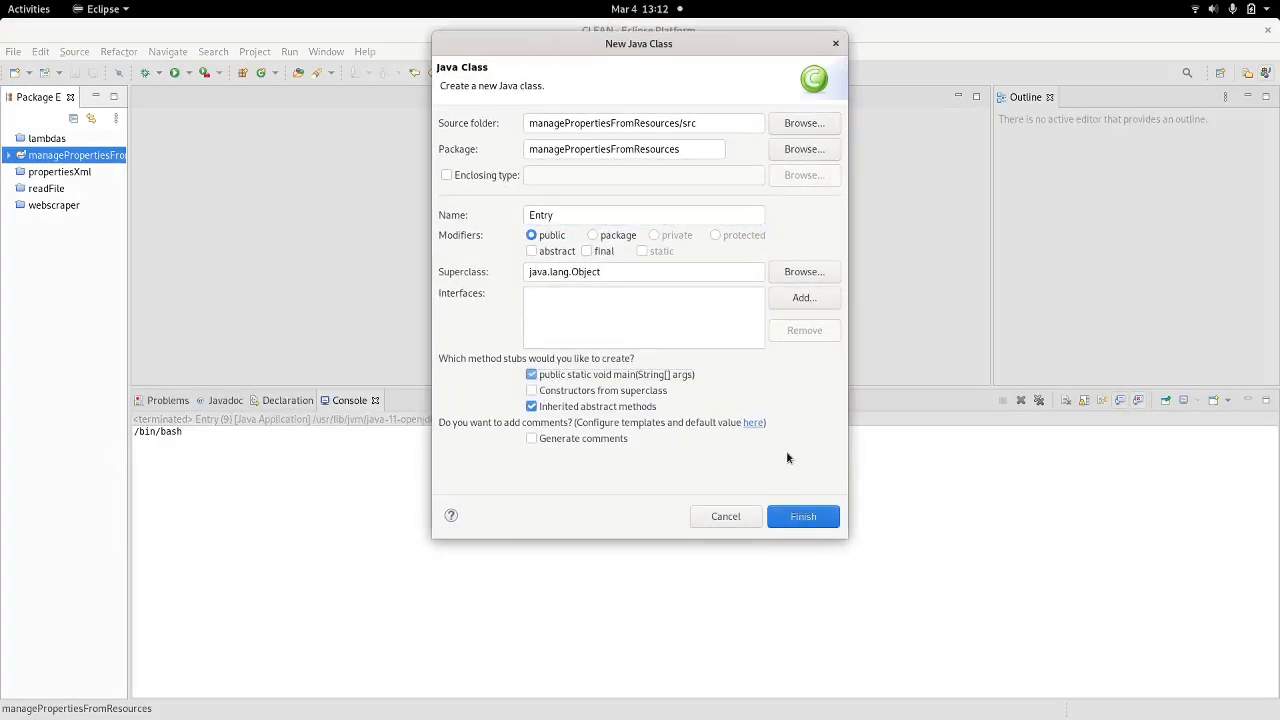
Finish creating the Entry class with a main stub and place the cursor in main
left_click(804, 516)
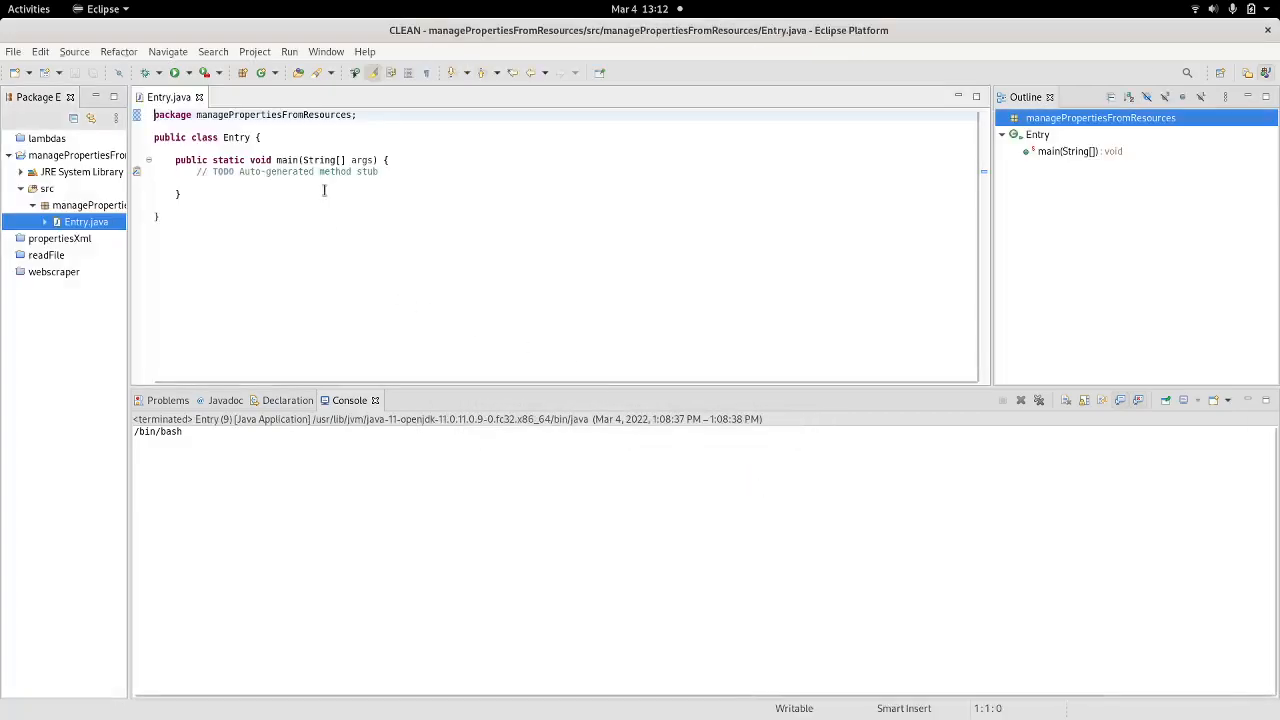
left_click(380, 172)
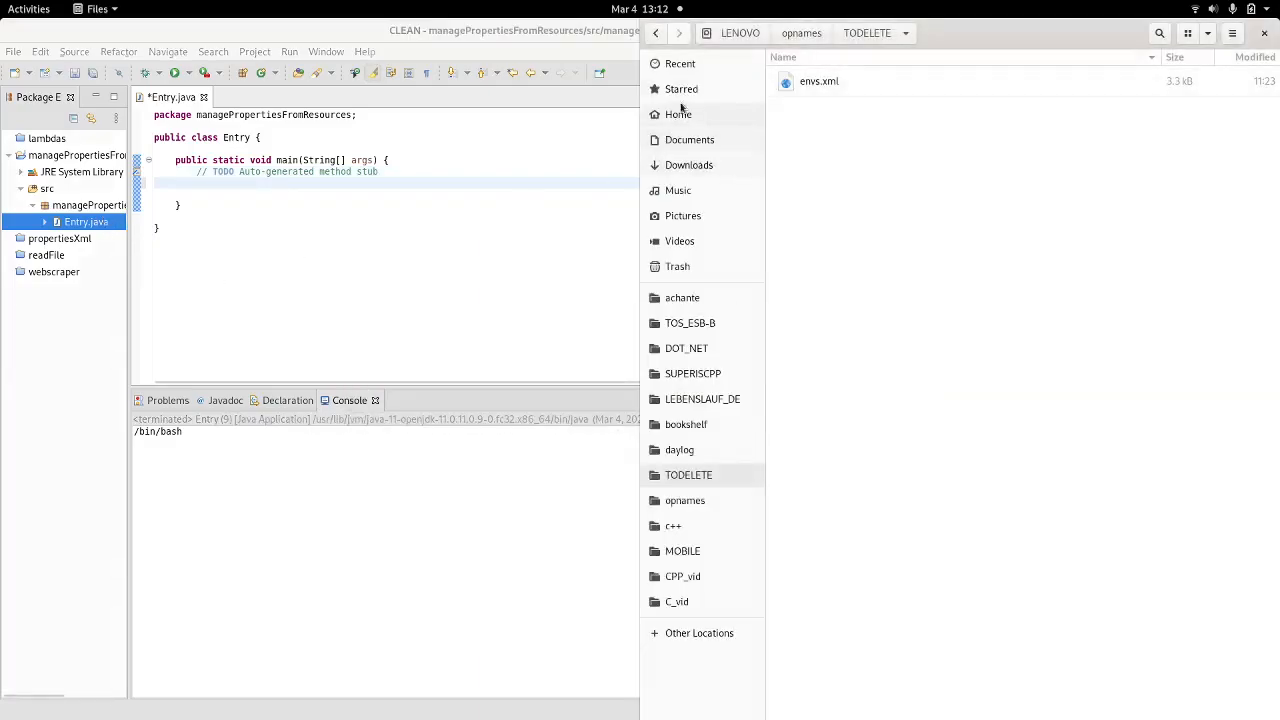
Copy envs.xml from the file manager into the project's source package beside Entry.java
left_click(816, 80)
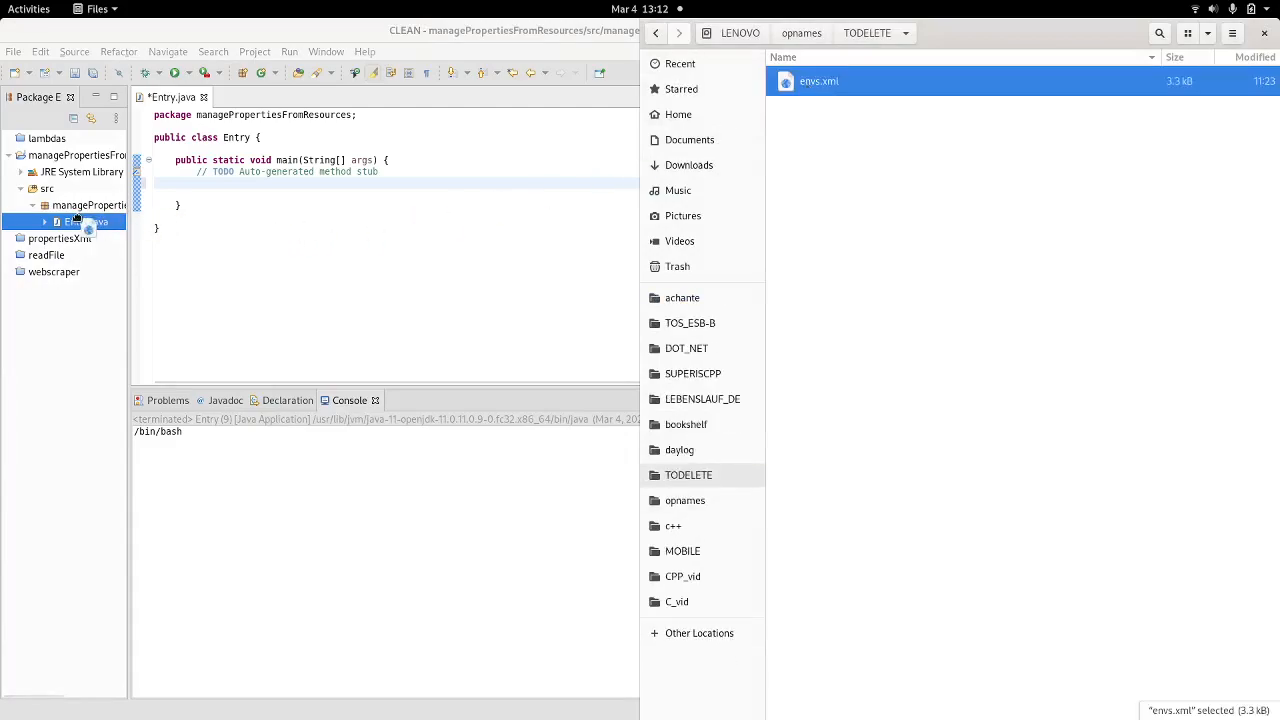
left_click(44, 220)
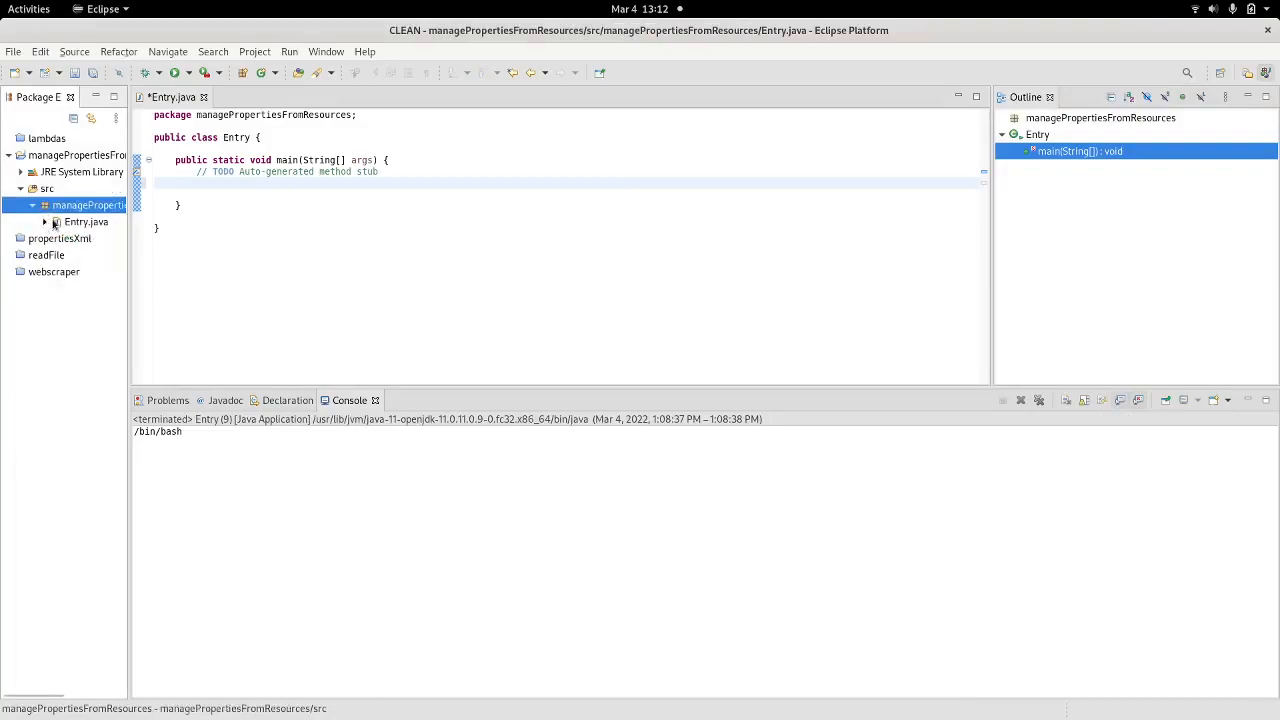
left_click(44, 222)
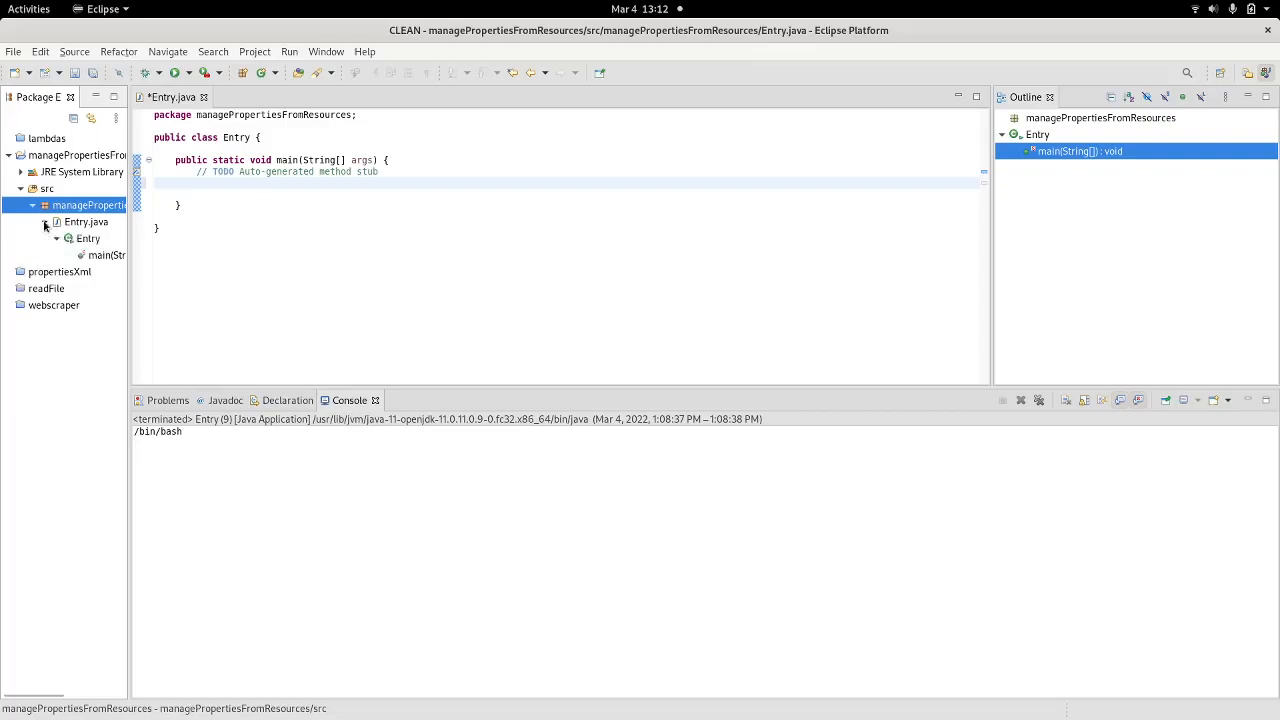
left_click(56, 222)
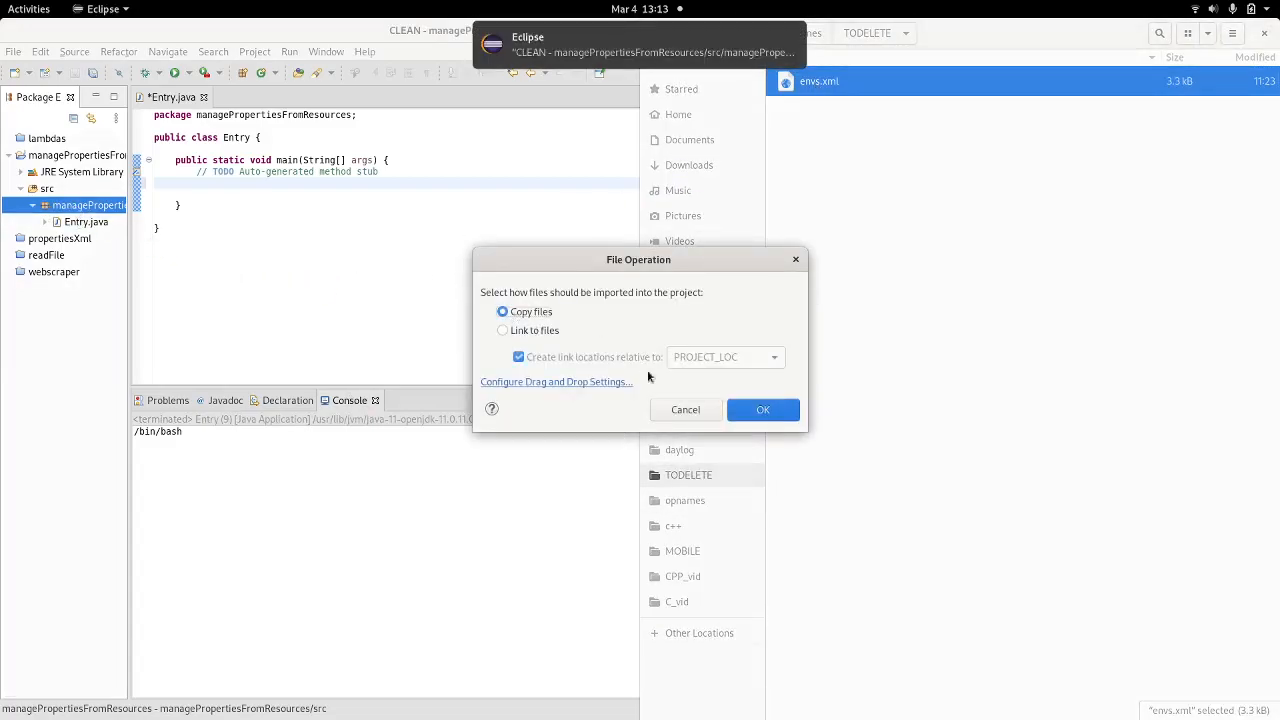
left_click(762, 408)
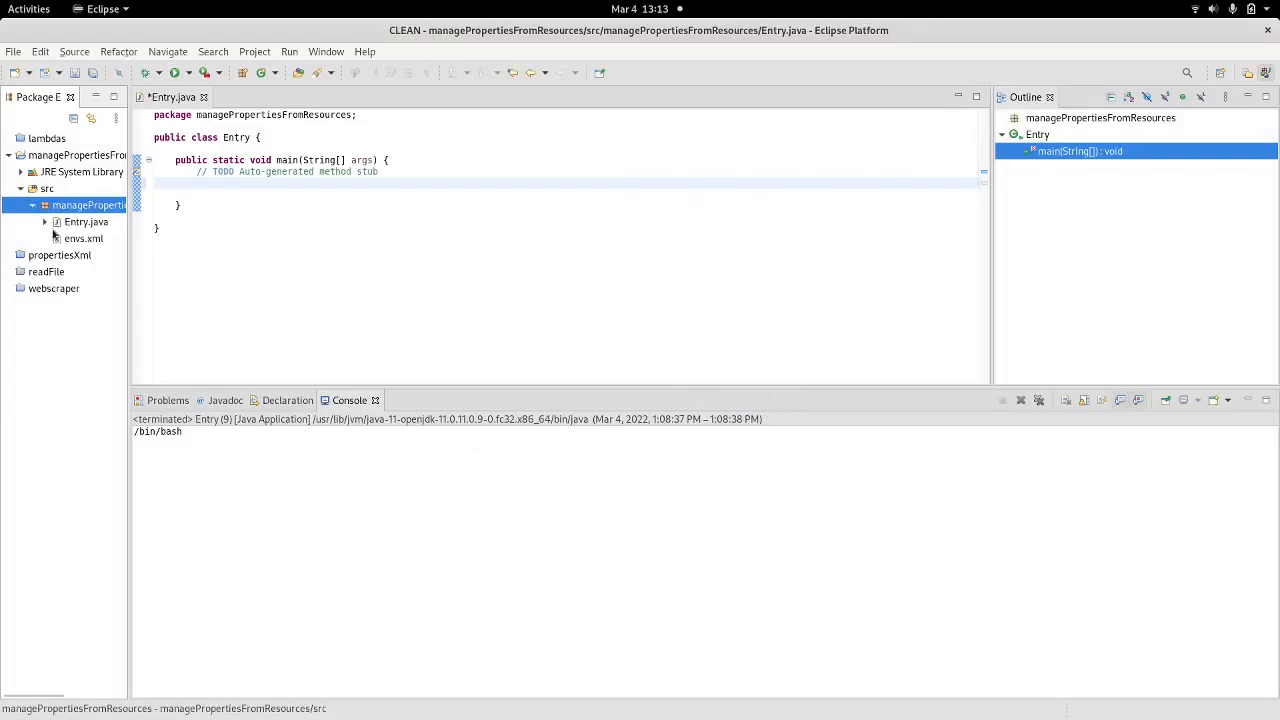
left_click(84, 238)
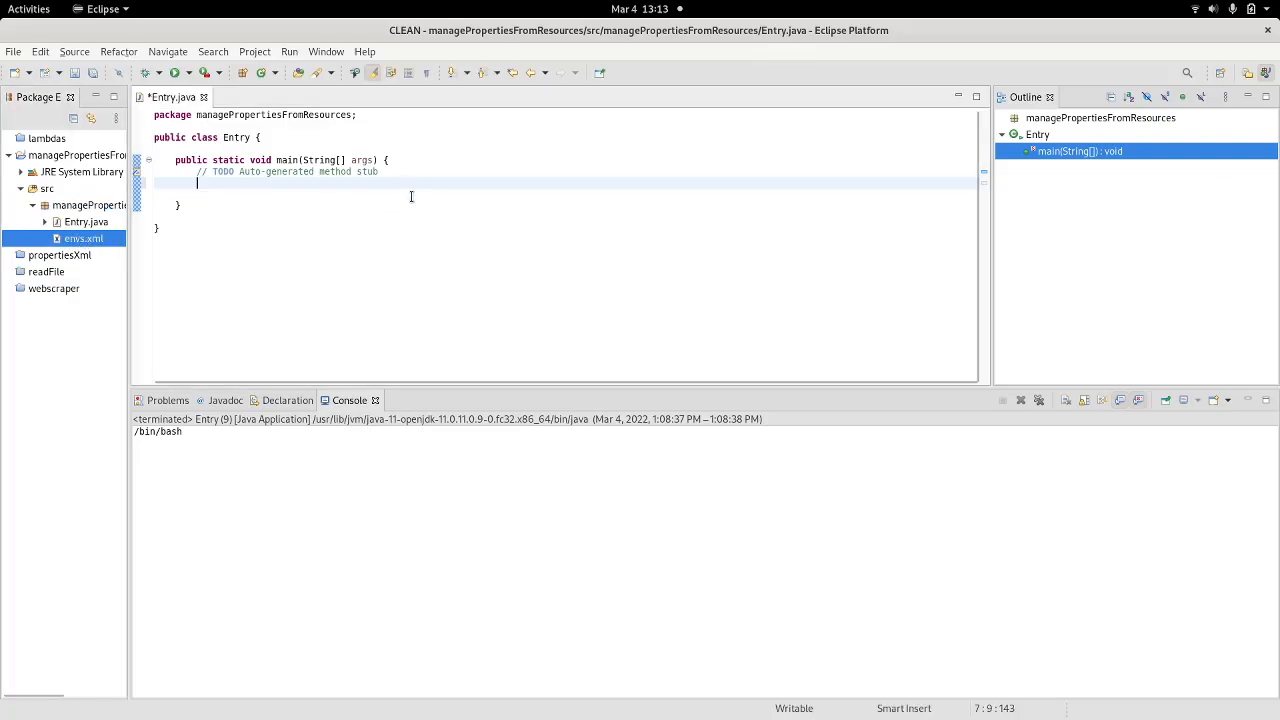
Declare InputStream is = Entry.class.getResourceAsStream("envs.xml") with java.io.InputStream imported
type("In")
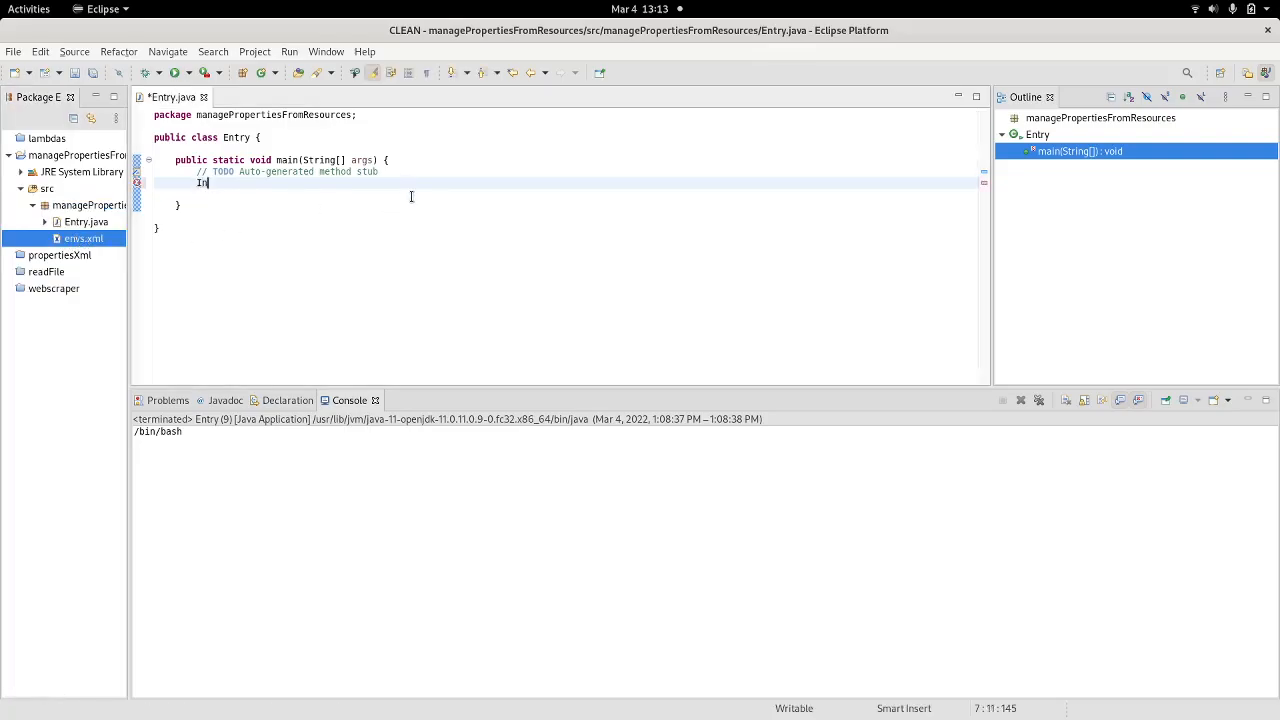
type("put")
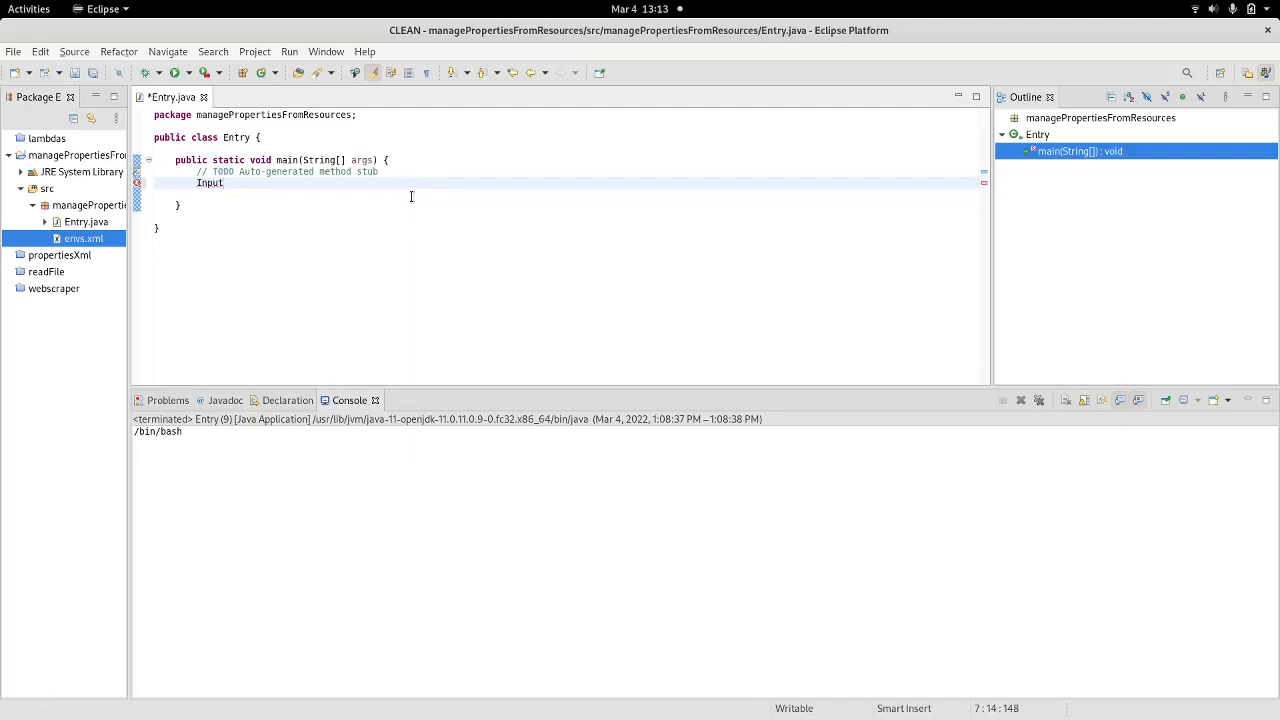
type("s")
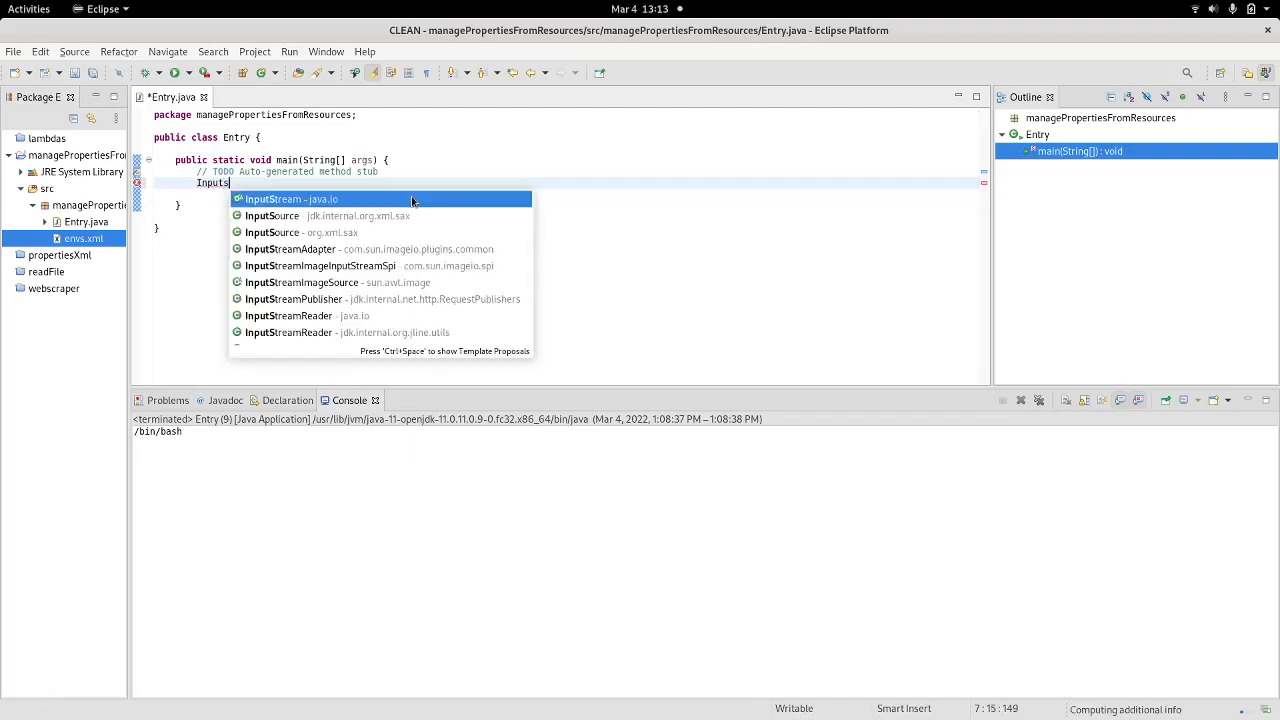
left_click(292, 198)
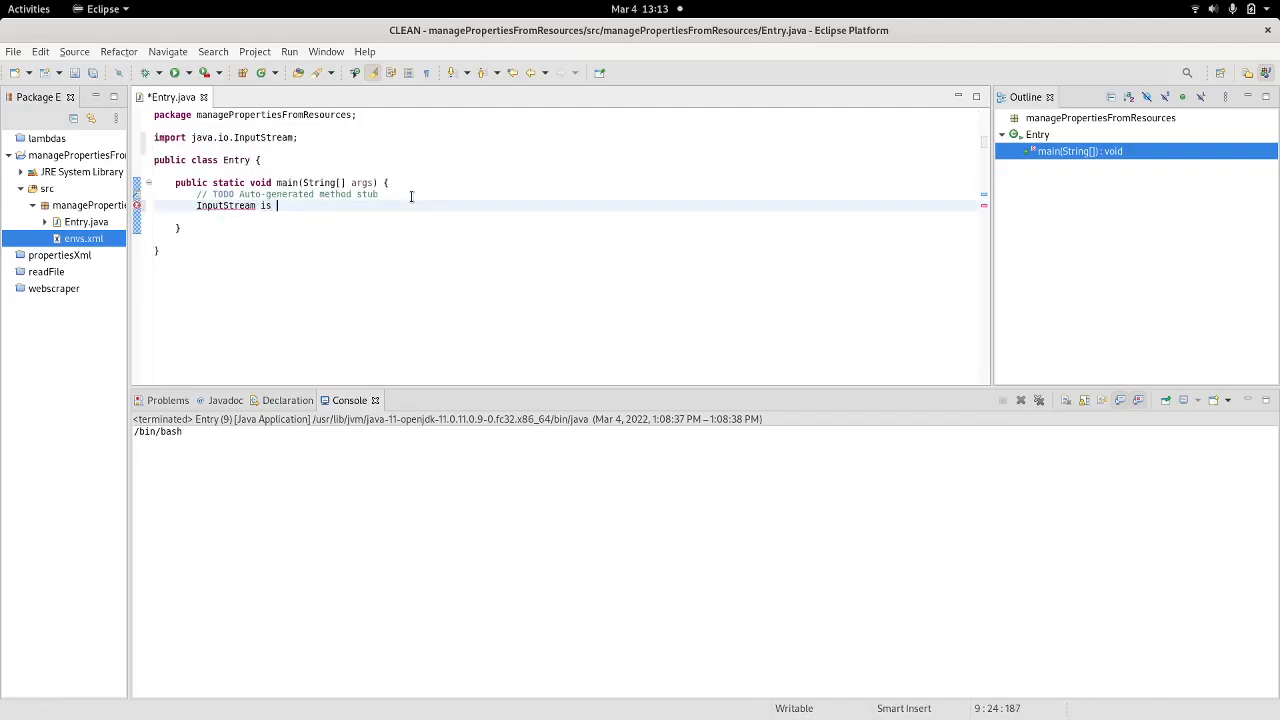
type("=")
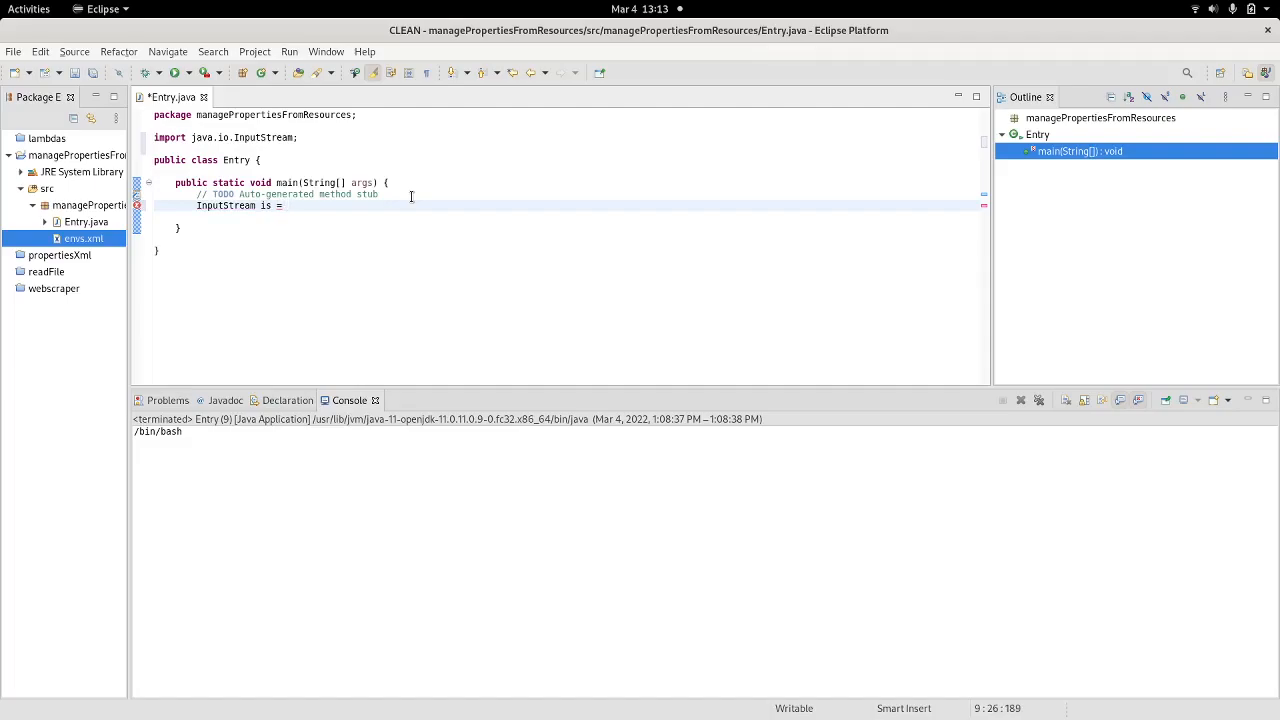
type("E")
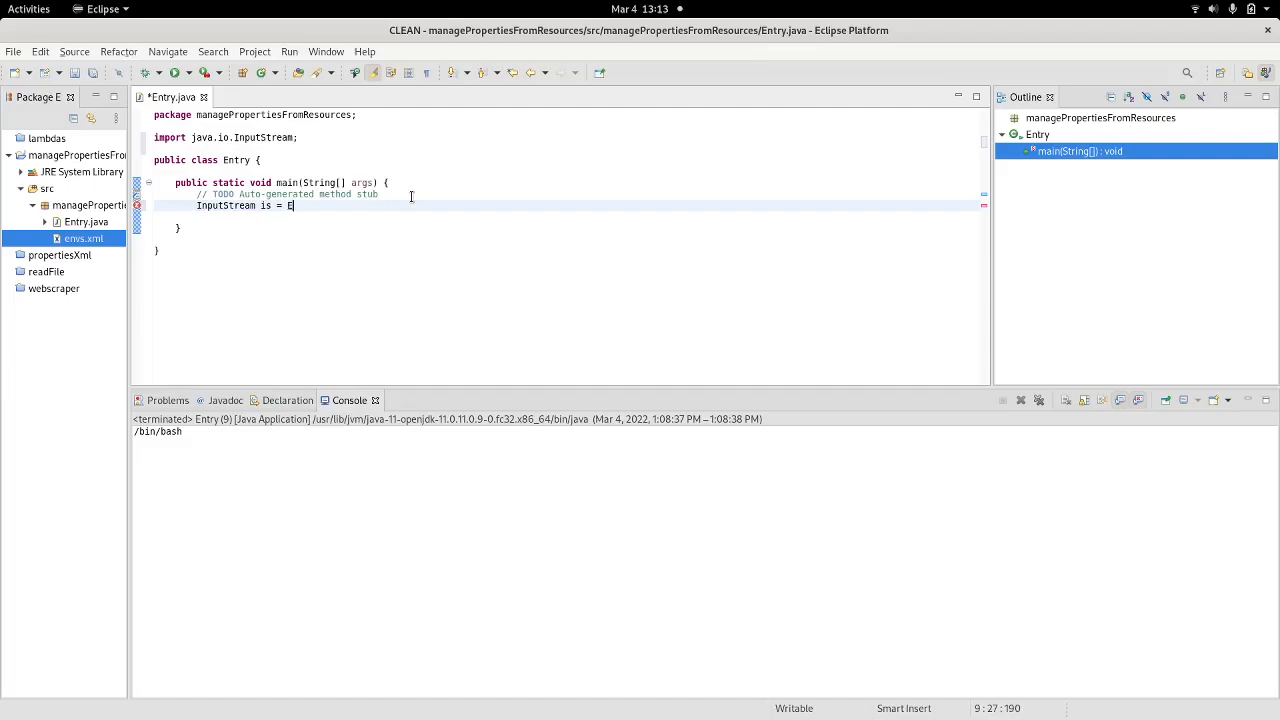
type("ntry.")
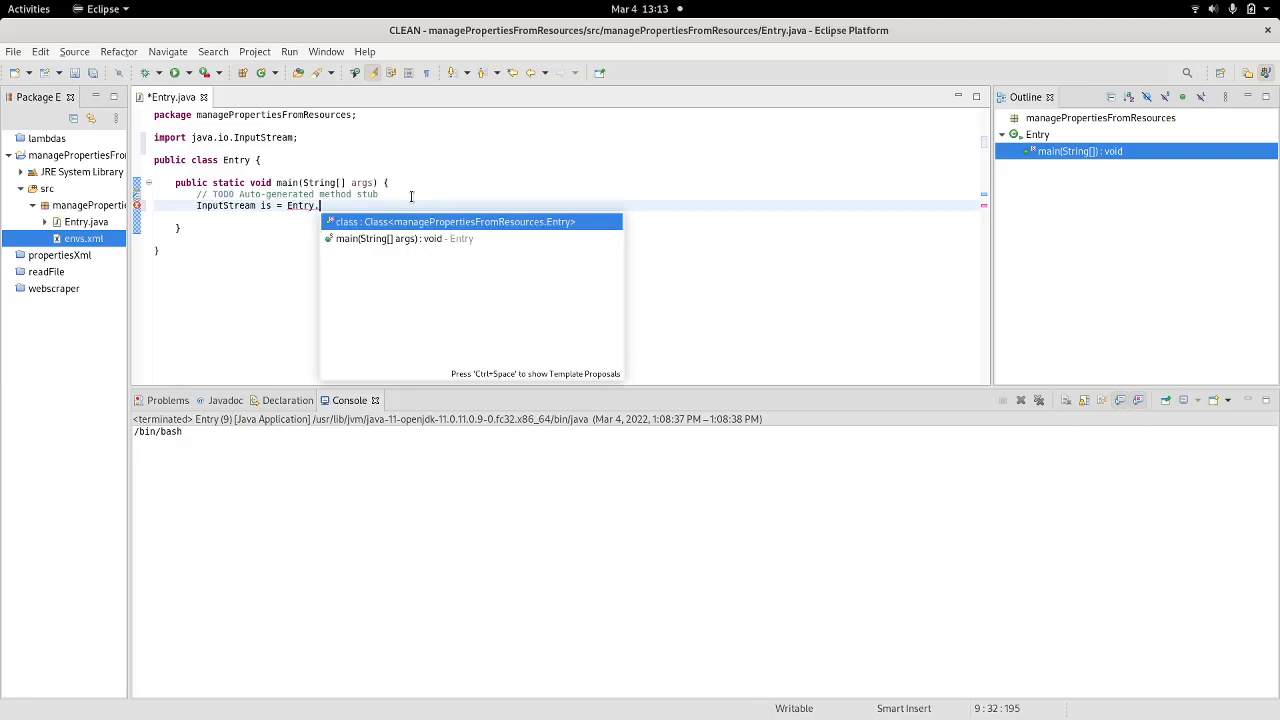
left_click(472, 220)
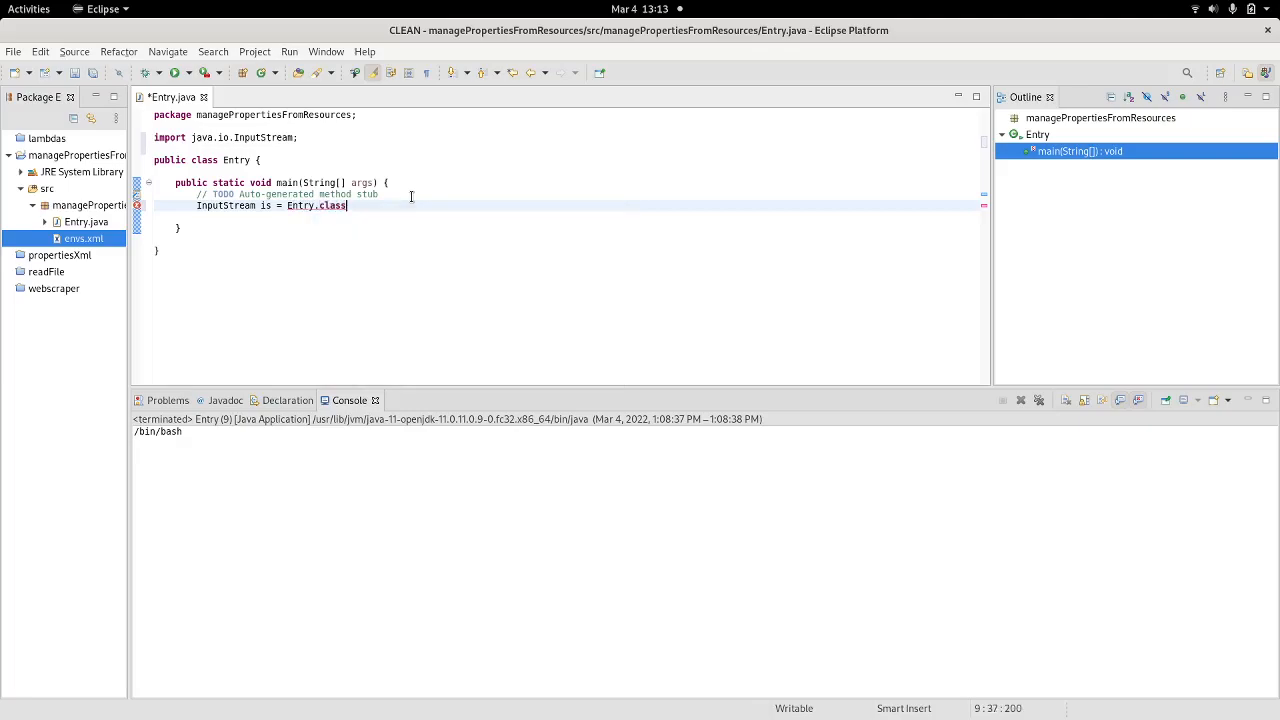
type(".get")
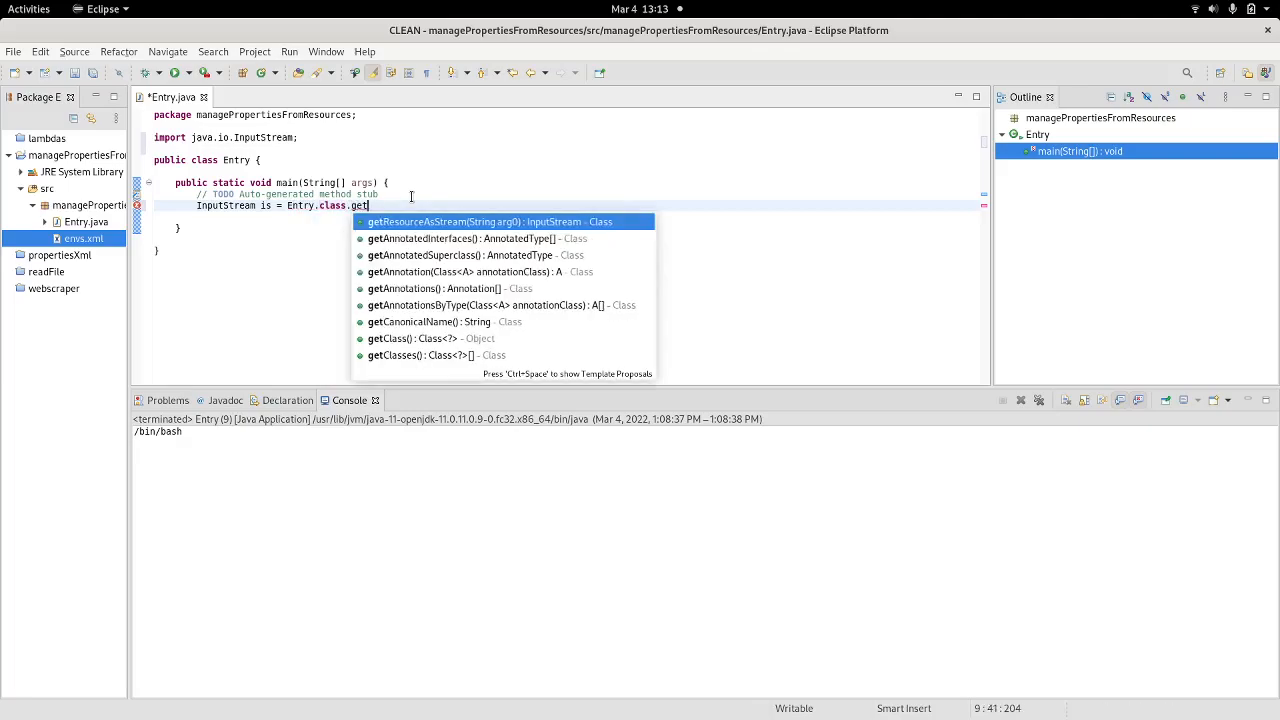
left_click(484, 220)
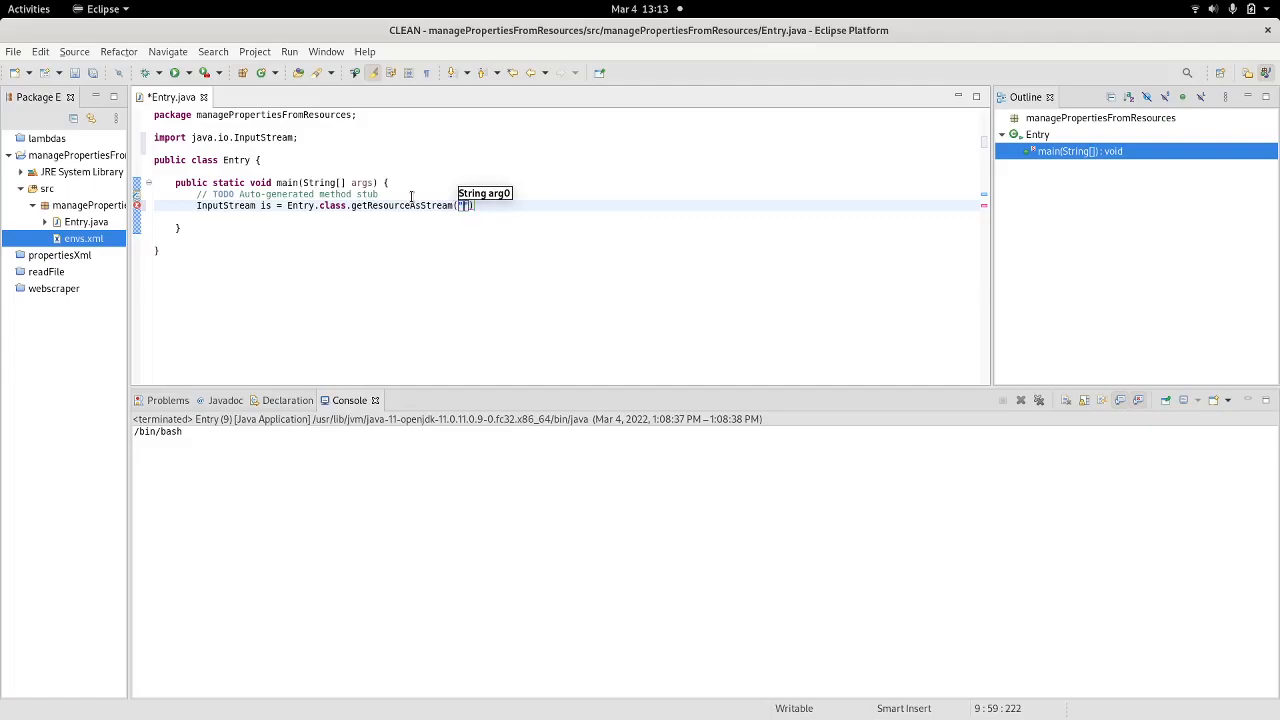
type("env.")
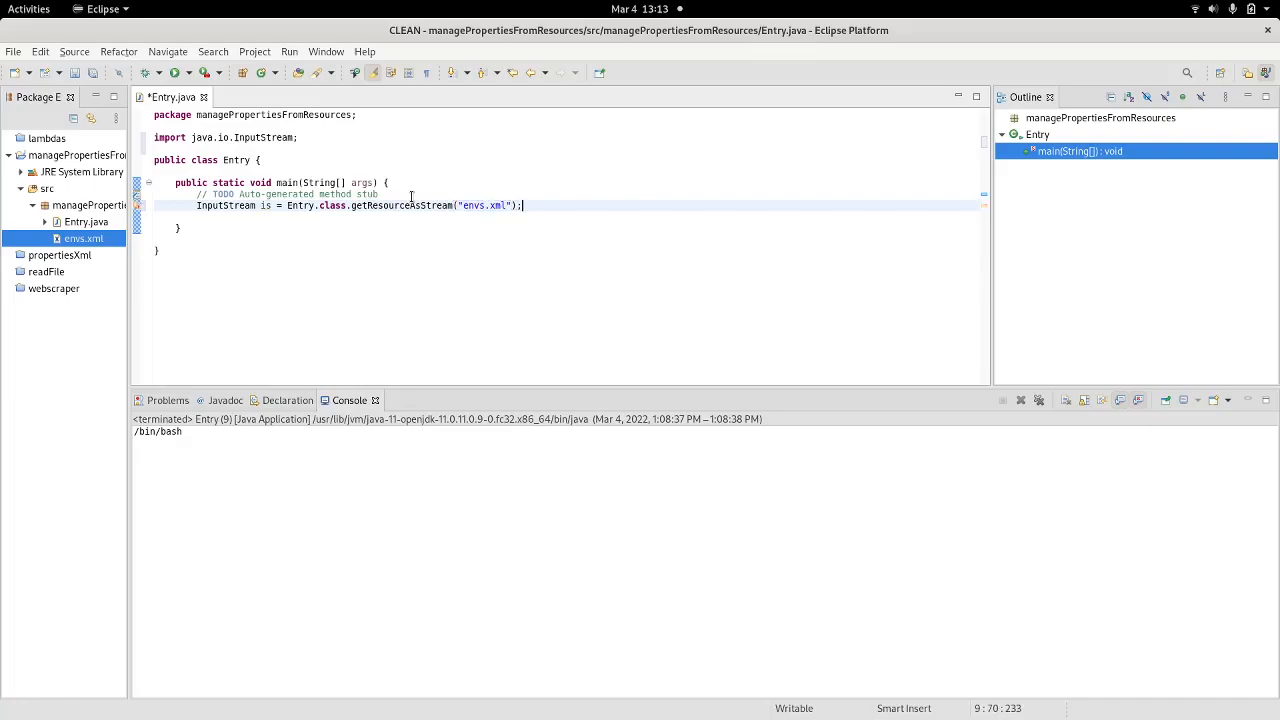
mouse_move(504, 228)
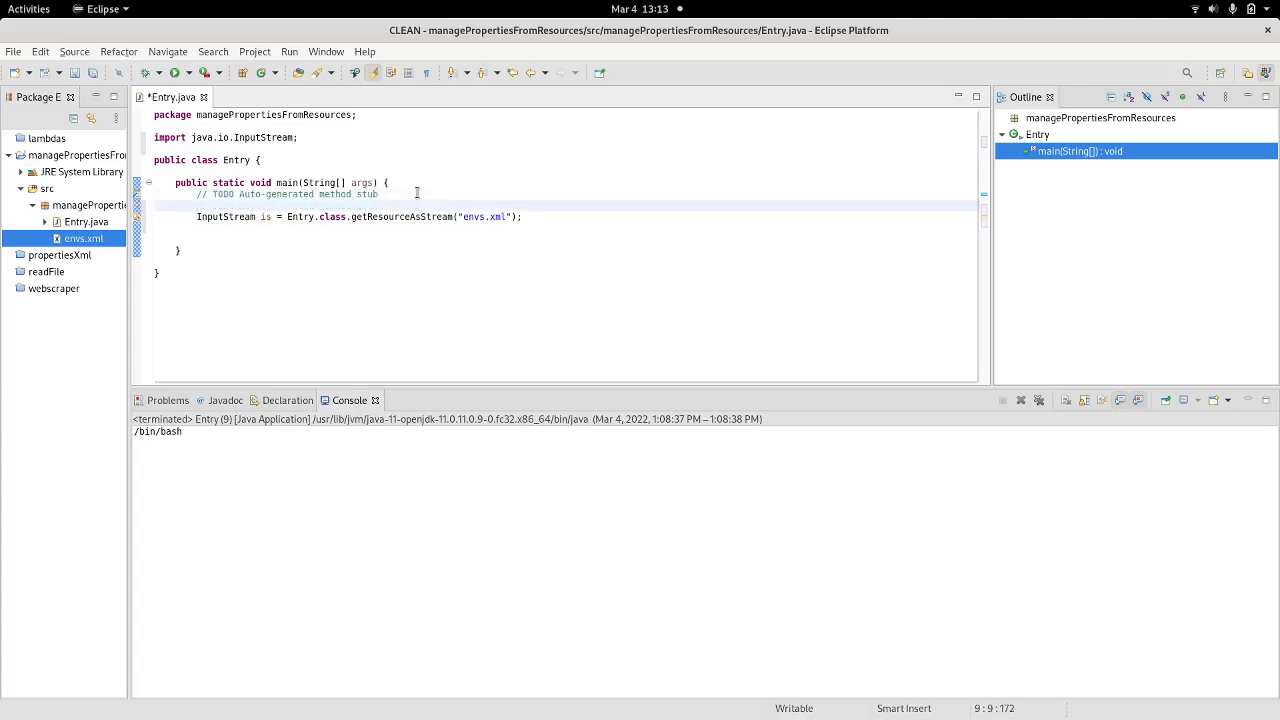
Declare Properties pr = new Properties() and import java.util.Properties via Quick Fix
type("Proper")
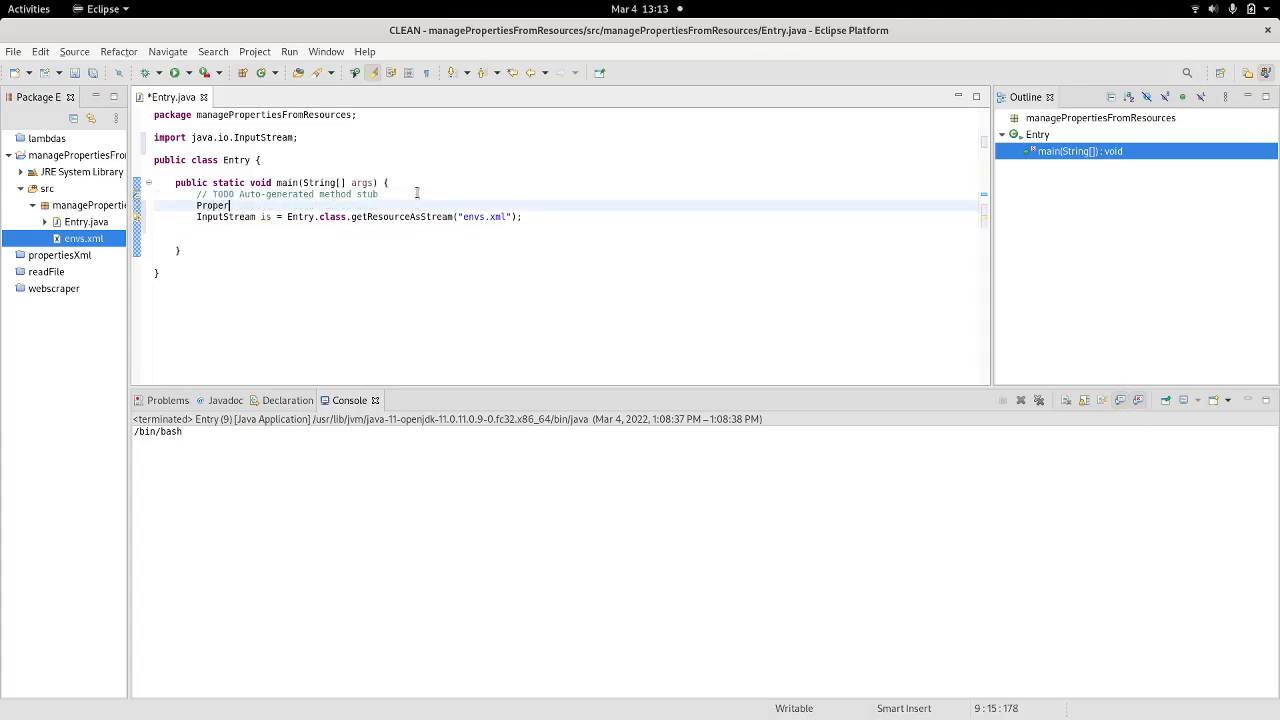
type("ties pr")
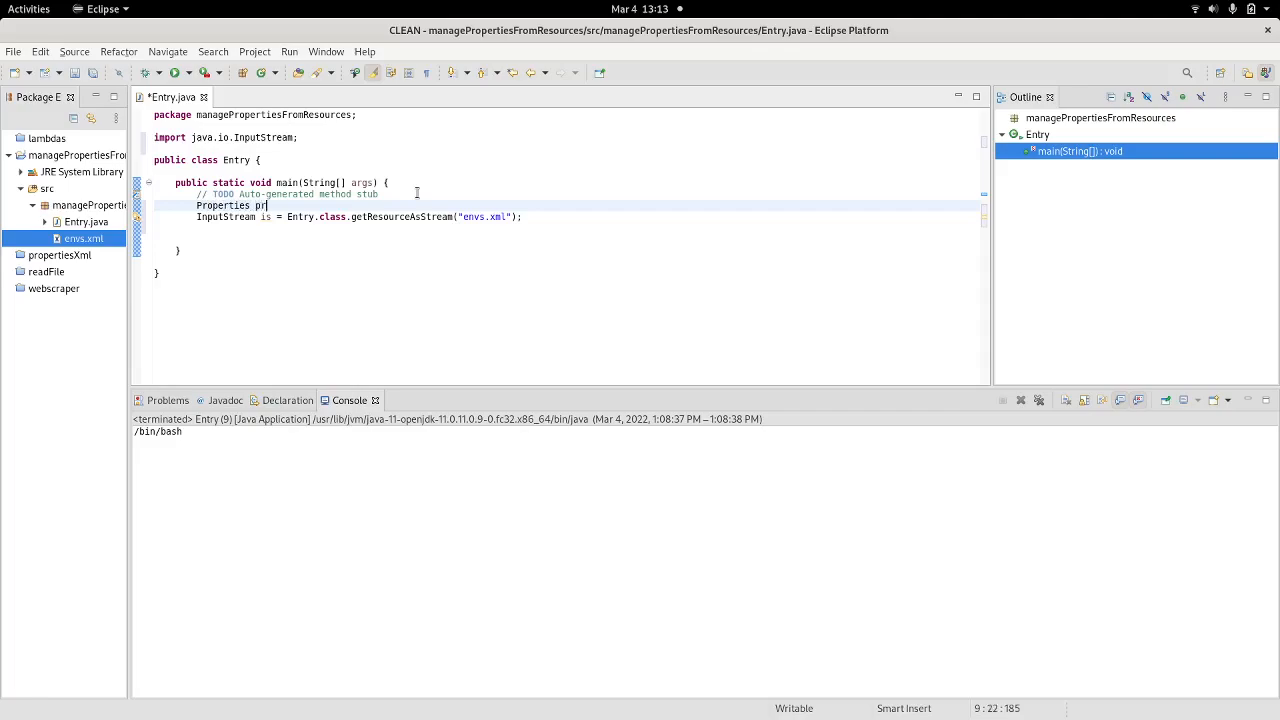
type("=")
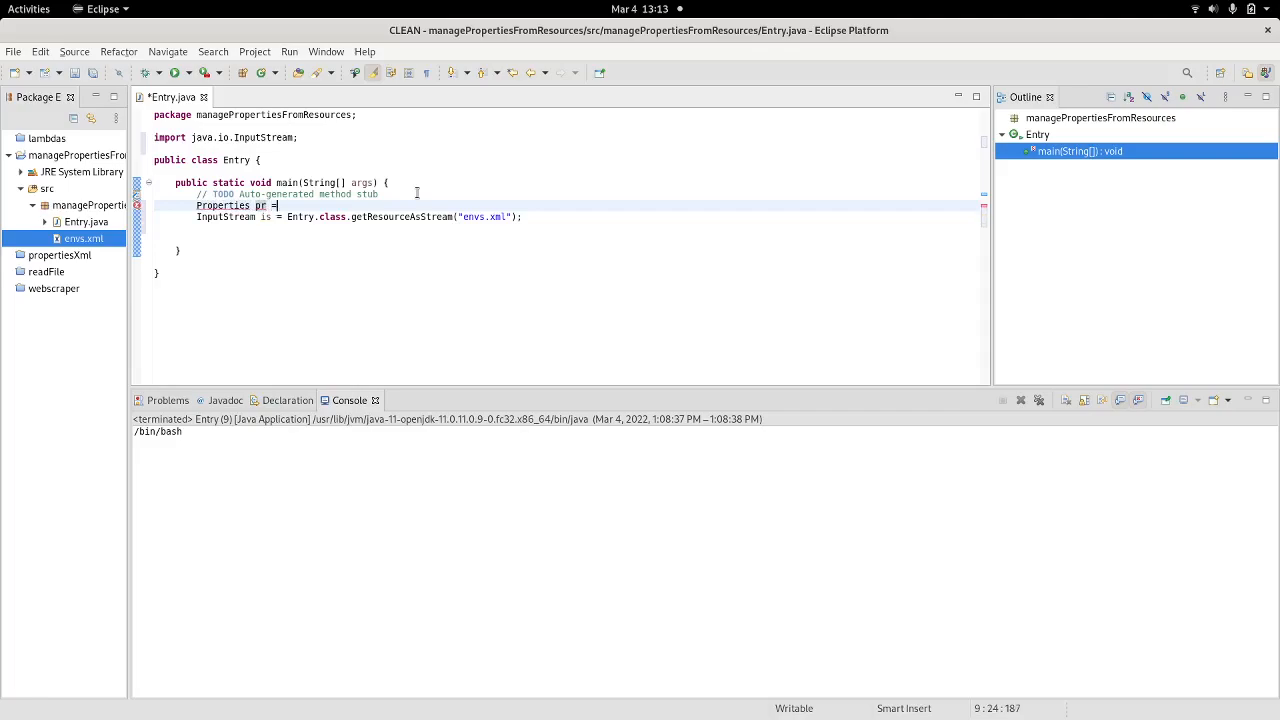
type("new Properties(")
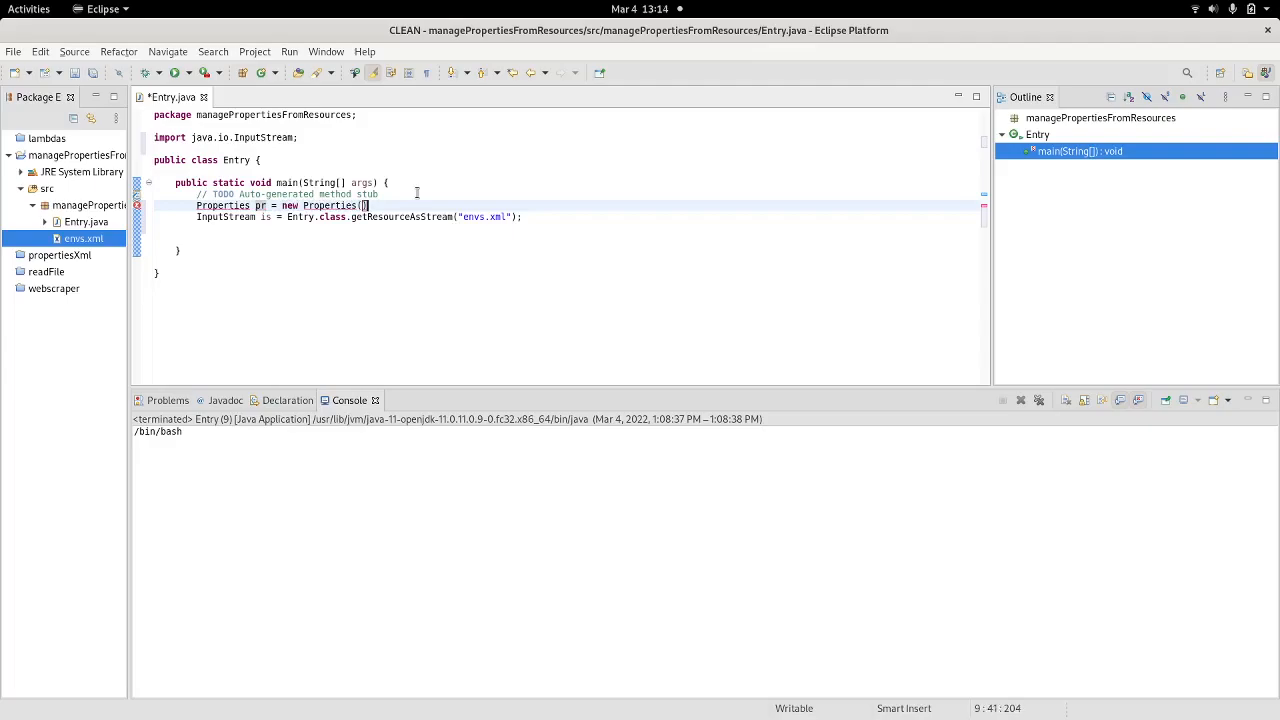
type(")")
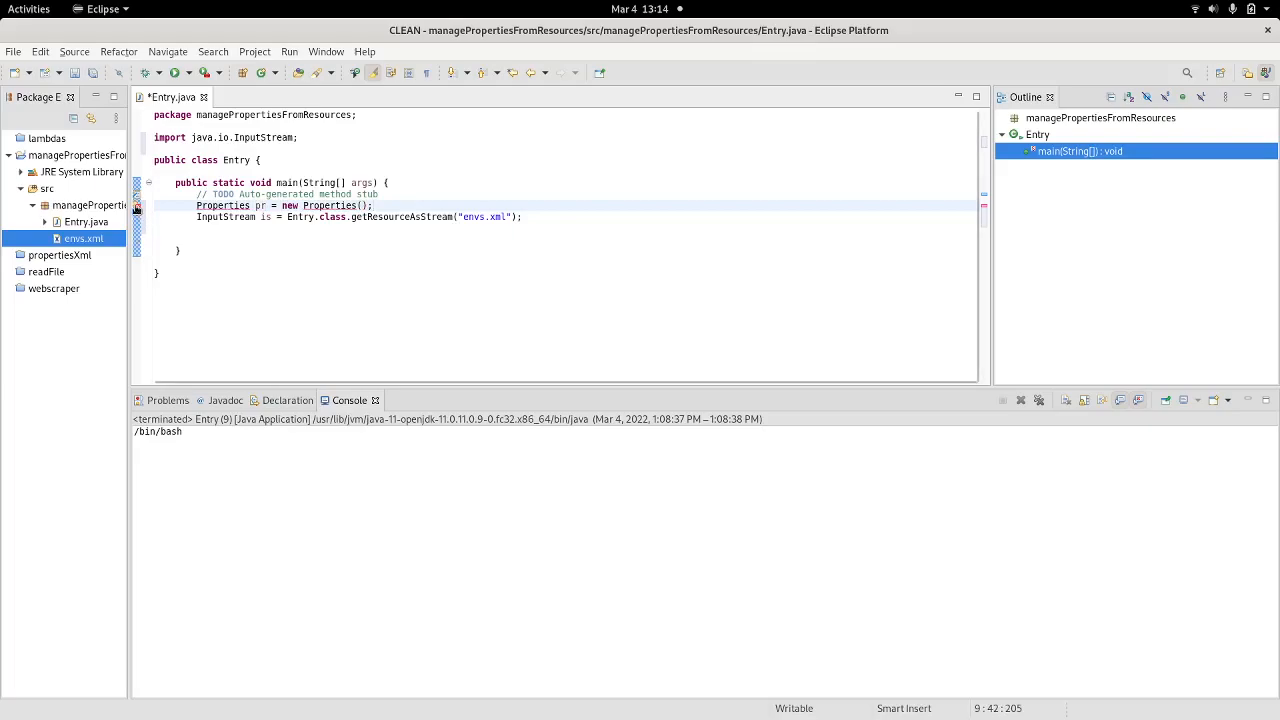
left_click(224, 204)
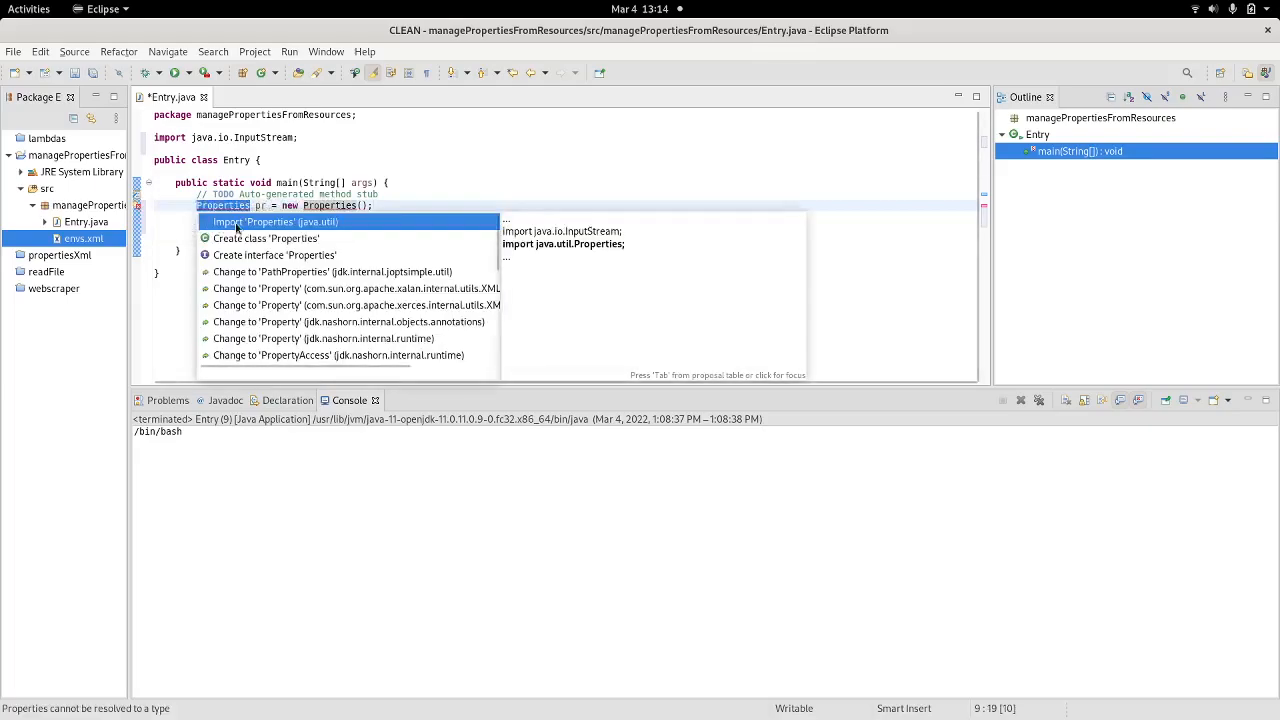
left_click(274, 220)
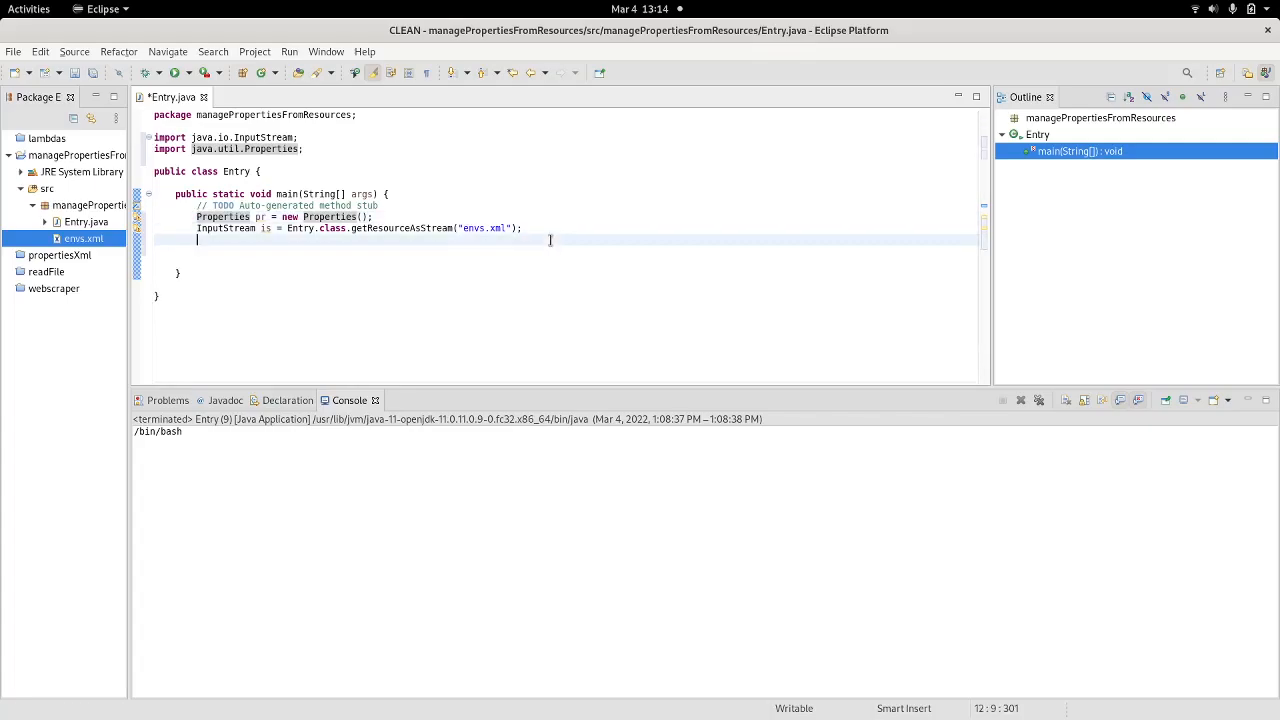
Call pr.loadFromXML(is) and add the throws declaration for its exceptions to main
type("pr")
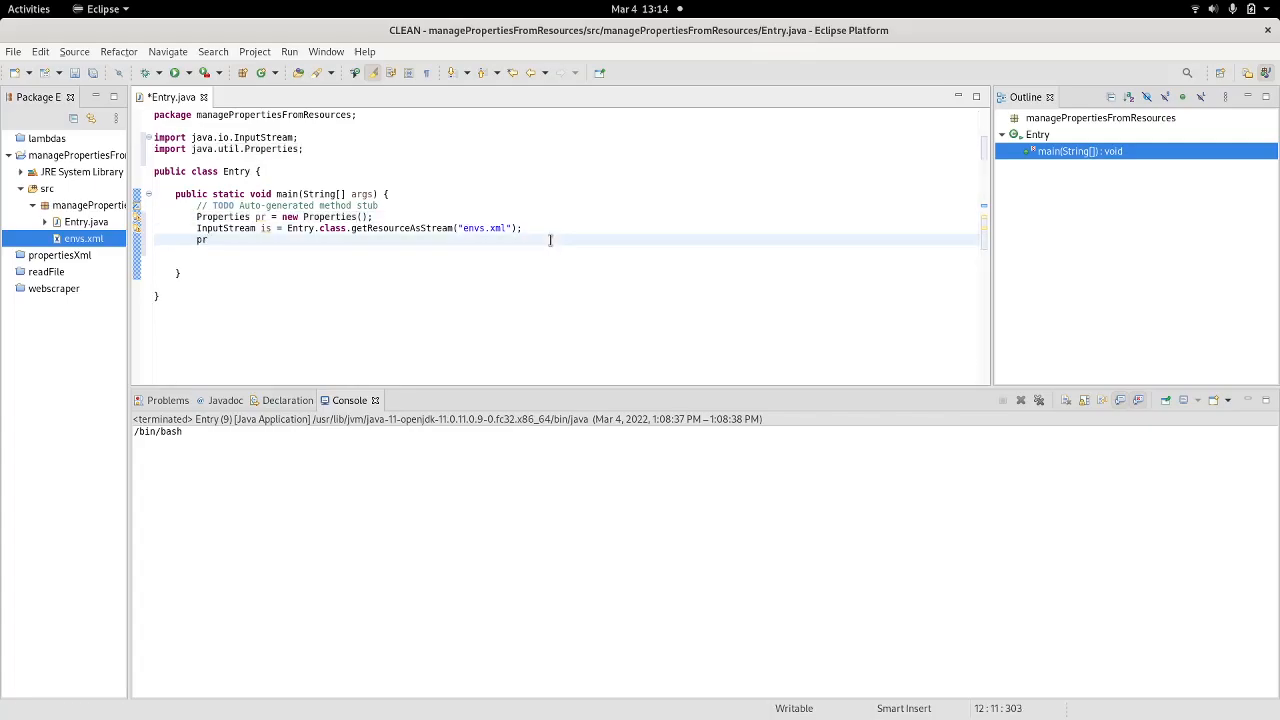
type(".")
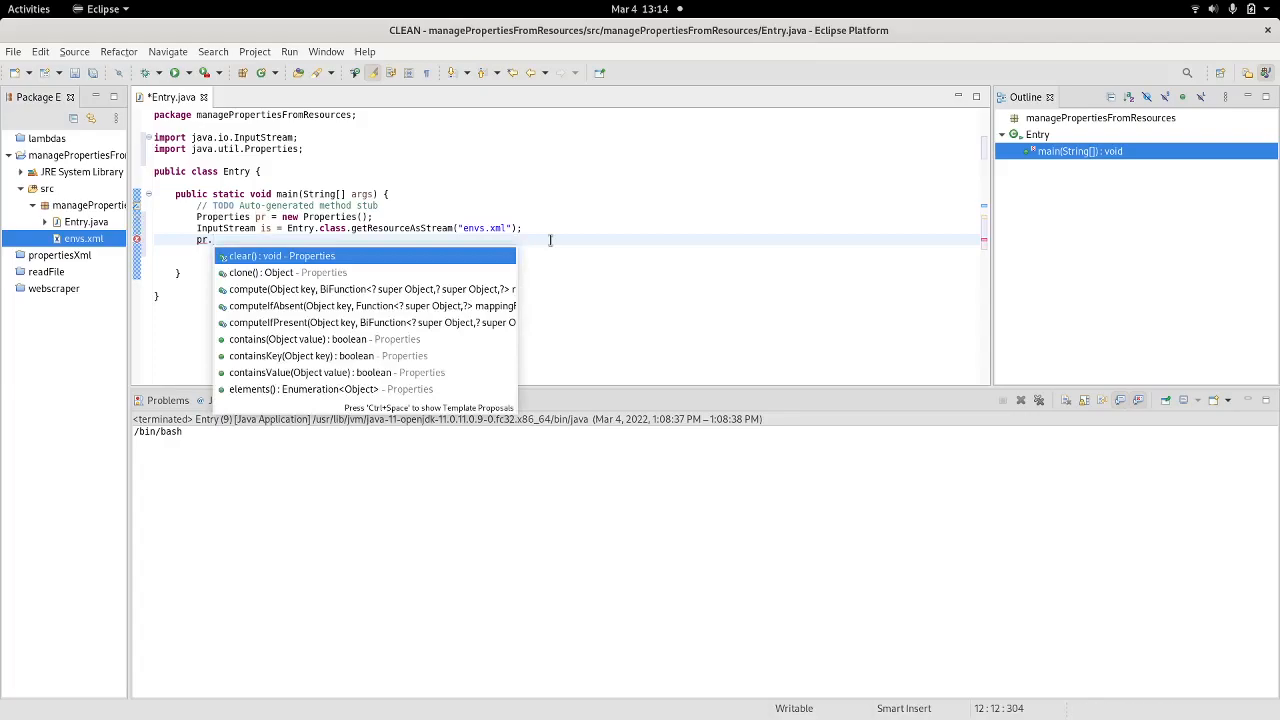
type("loadFromXML(in);")
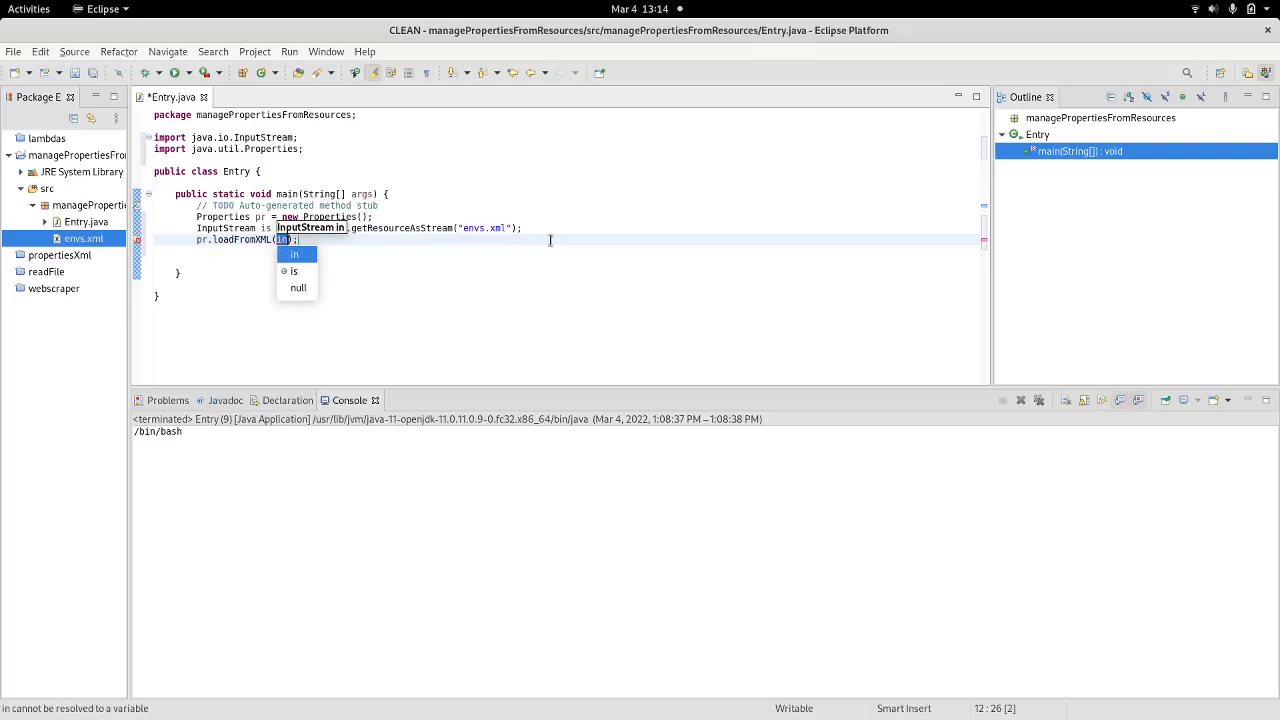
left_click(294, 272)
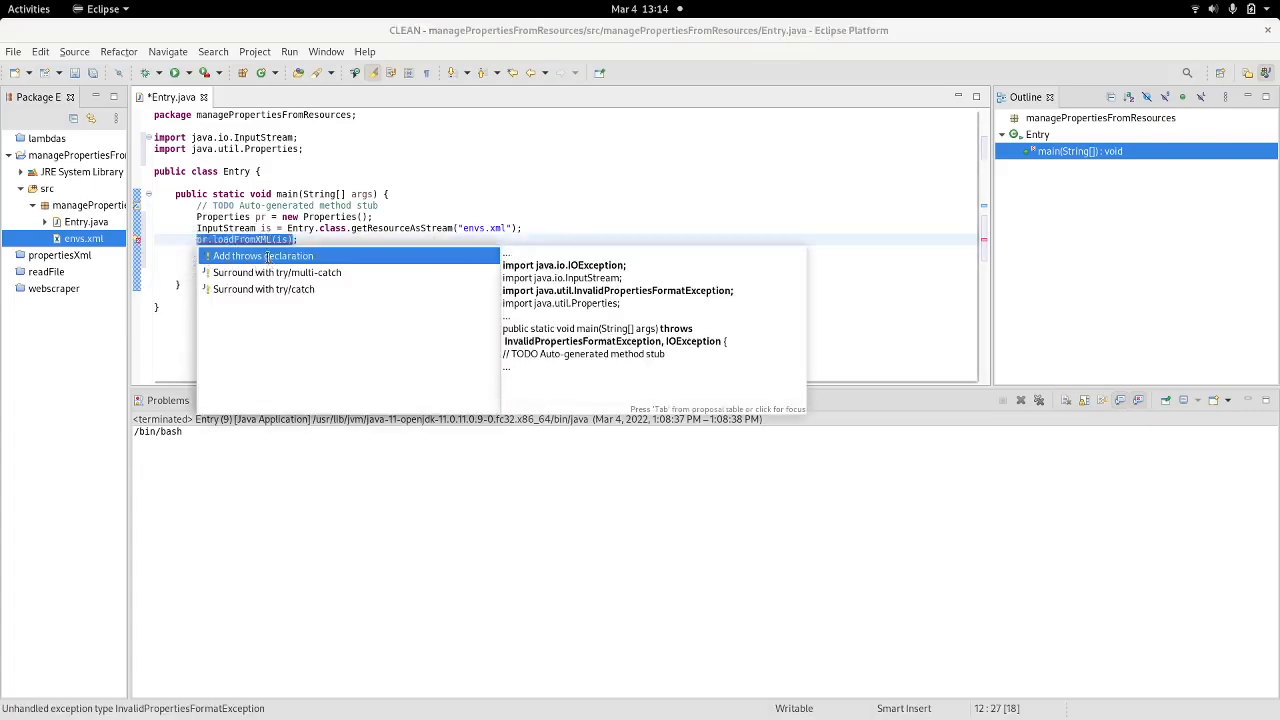
left_click(264, 256)
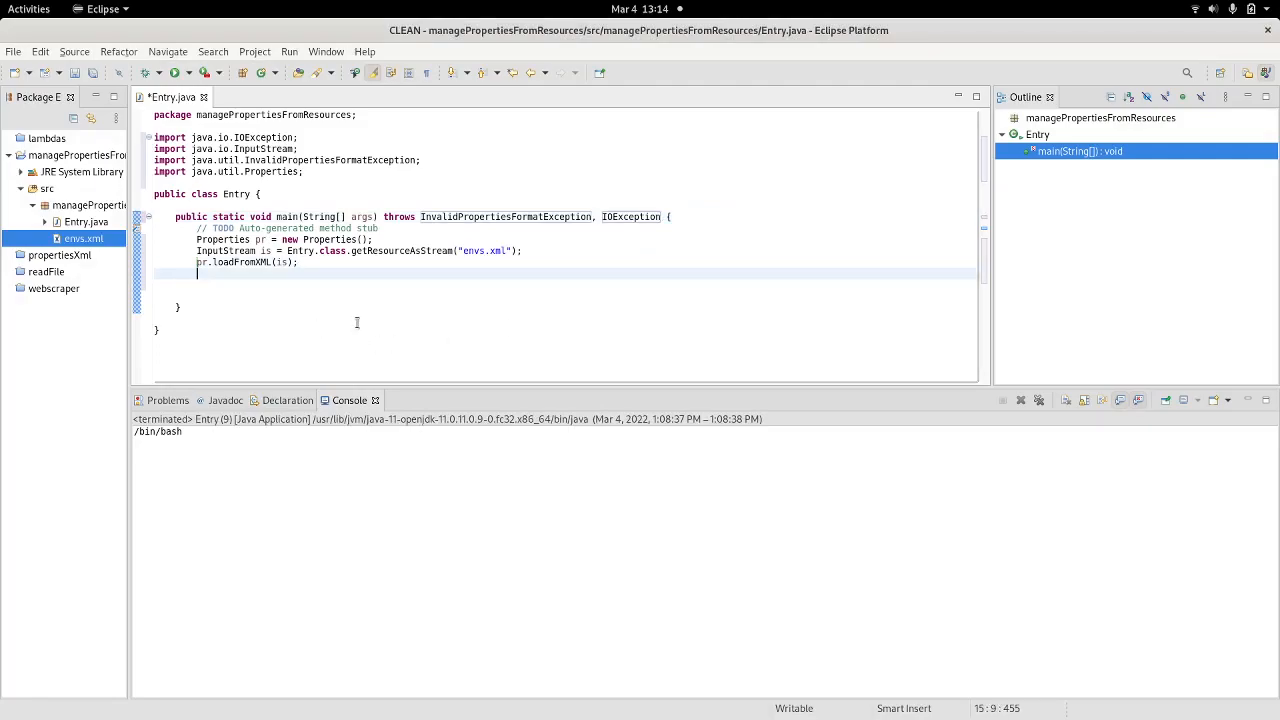
Add System.out.println(pr.getProperty("SHELL")) to main and remove the extra blank line
type("System.")
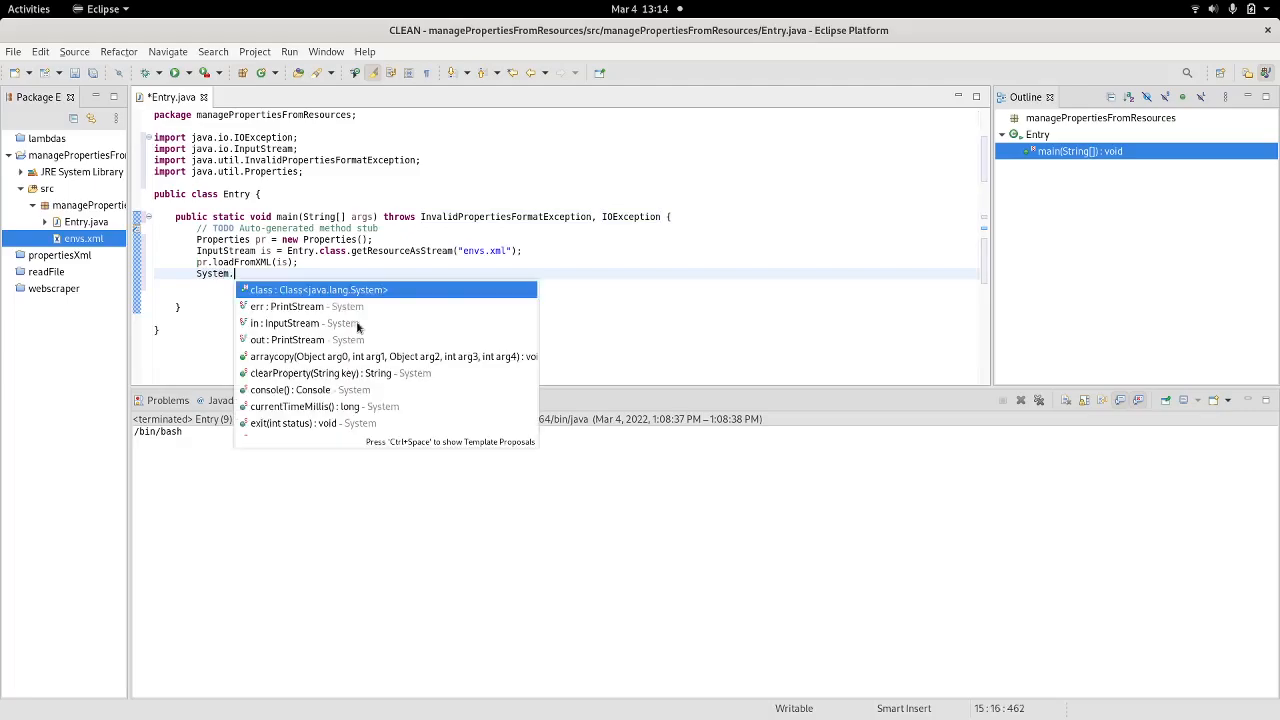
type("out.print")
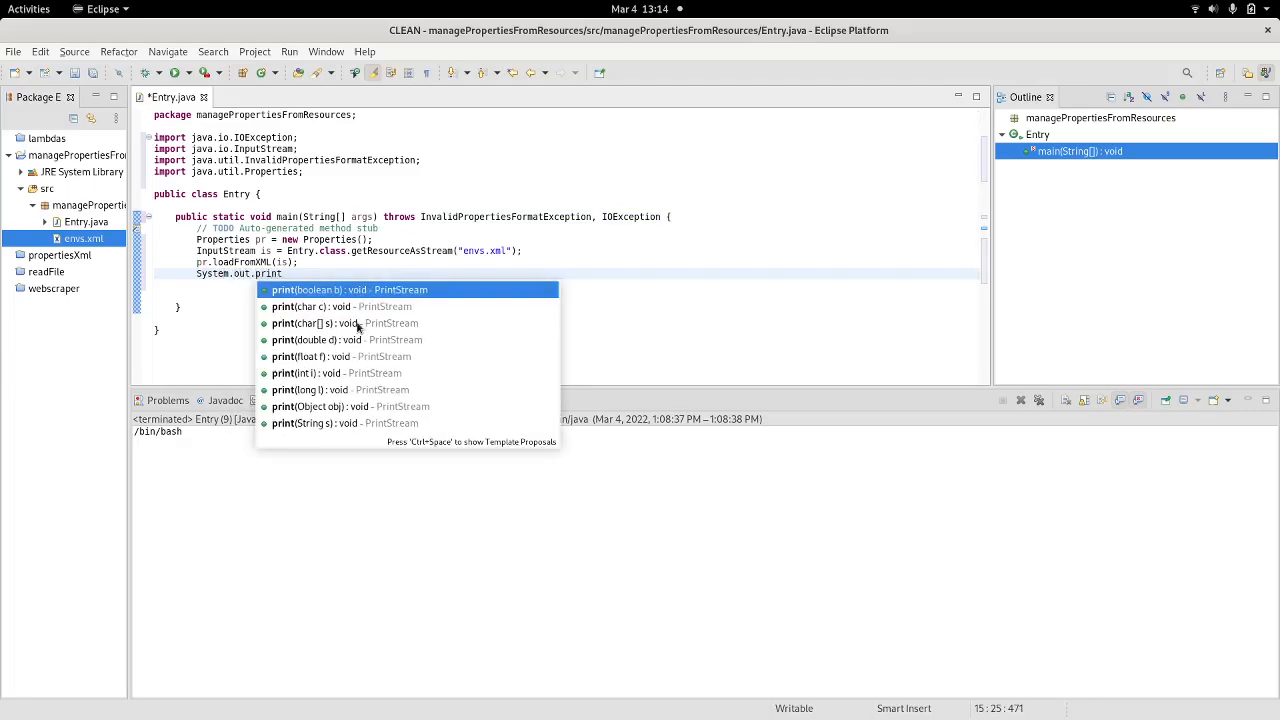
type("ln(")
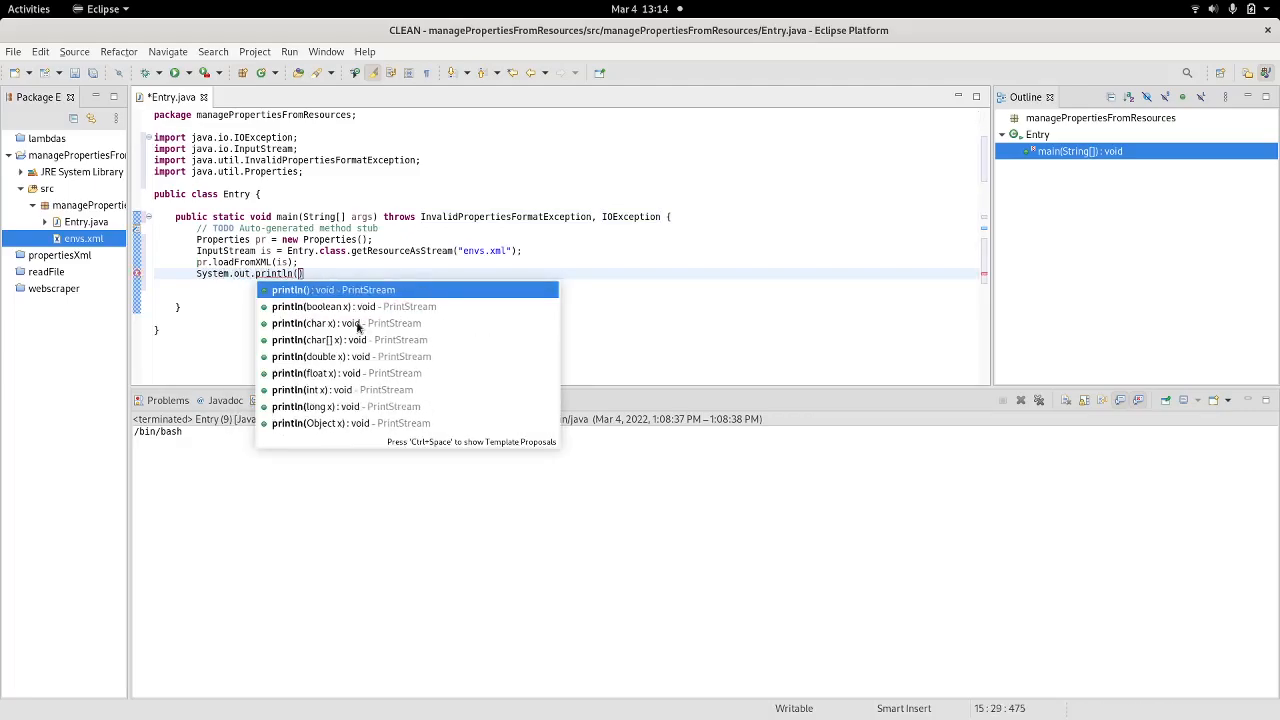
key("Escape")
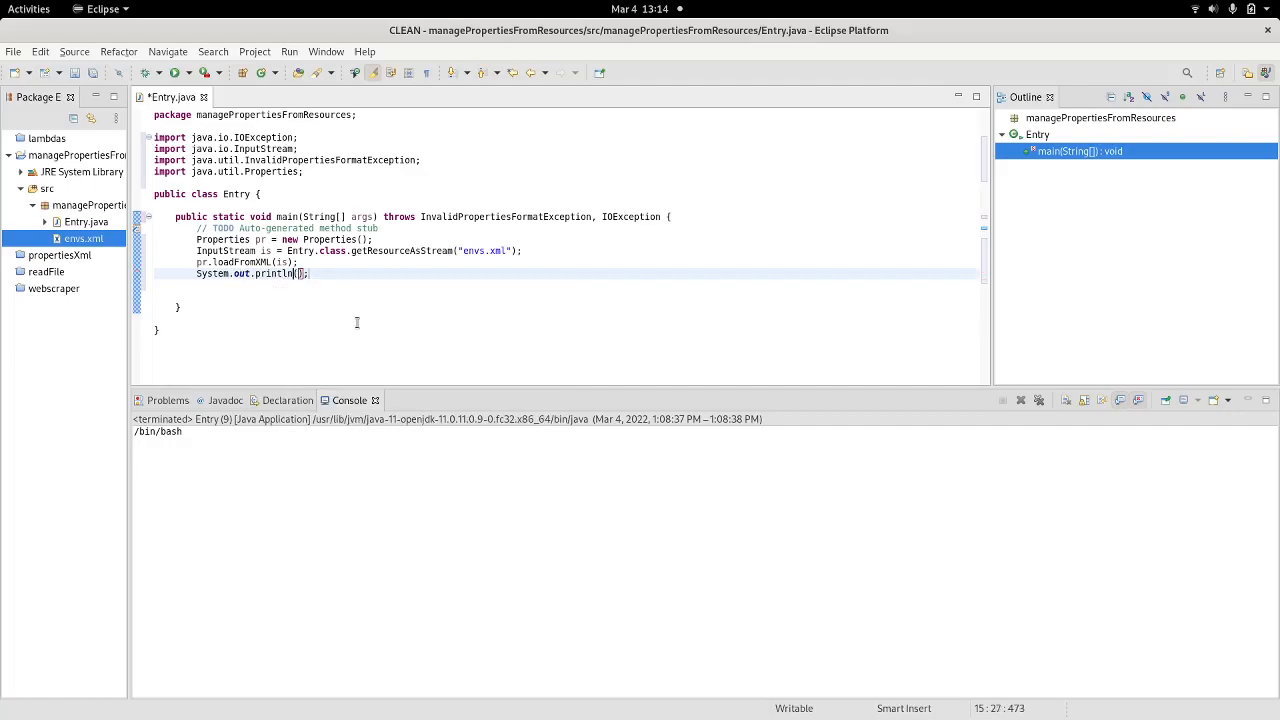
type("pr.")
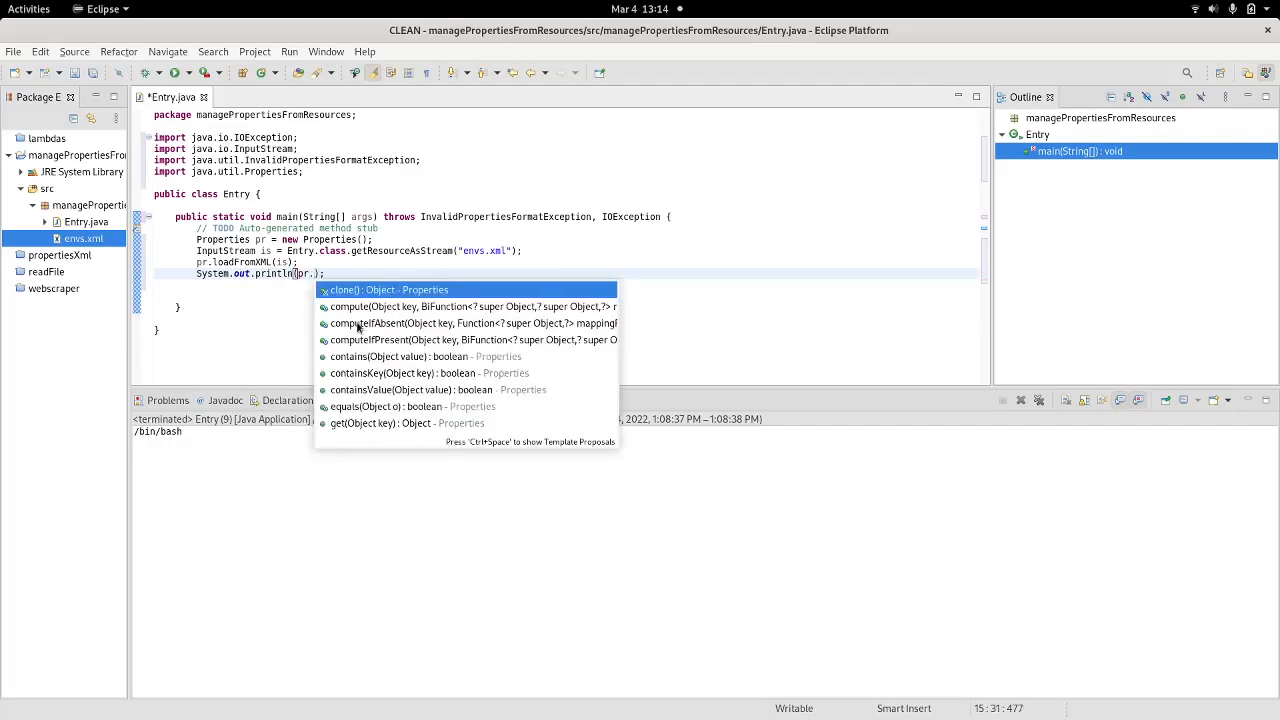
type("getProperty(key, defaultValue")
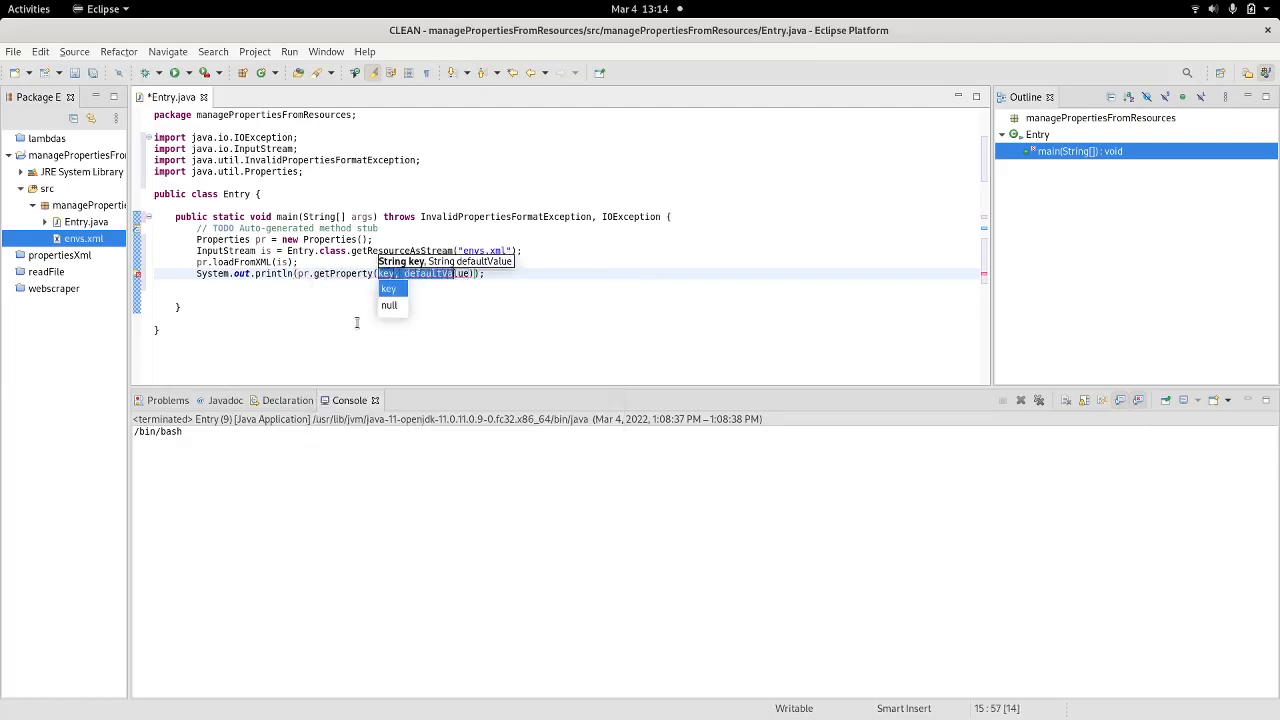
type("\"")
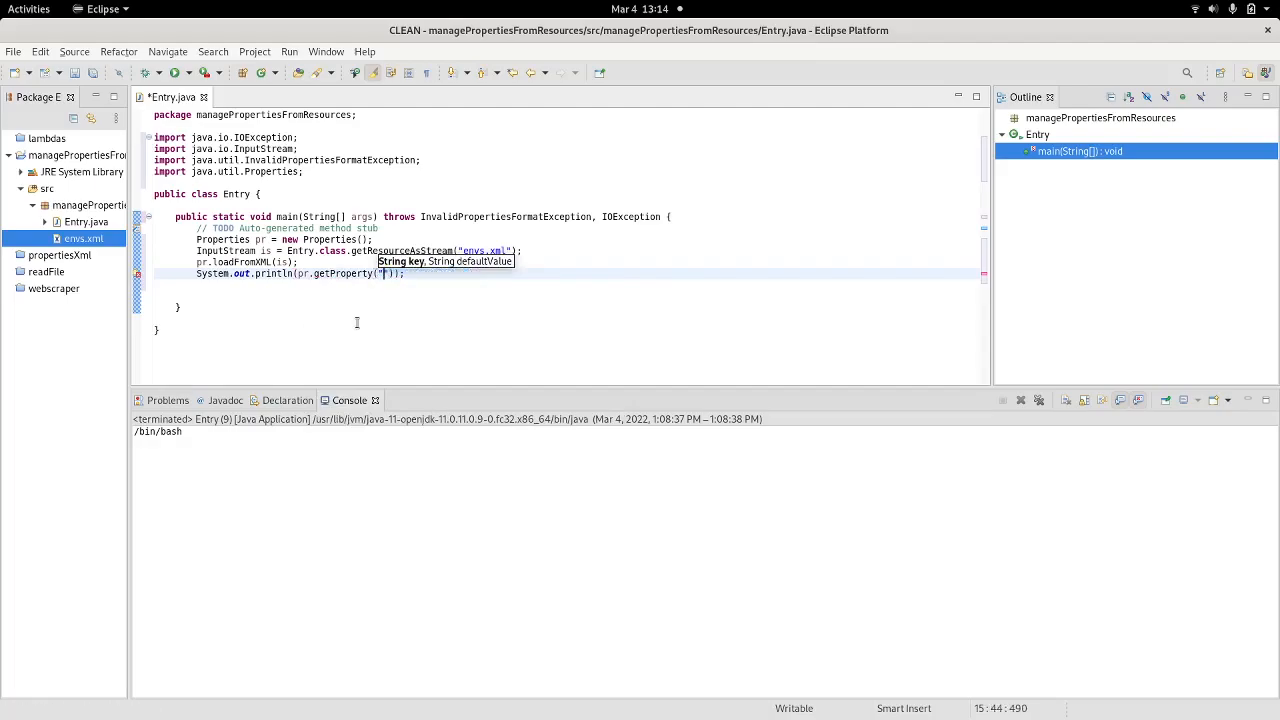
type("SHELL")
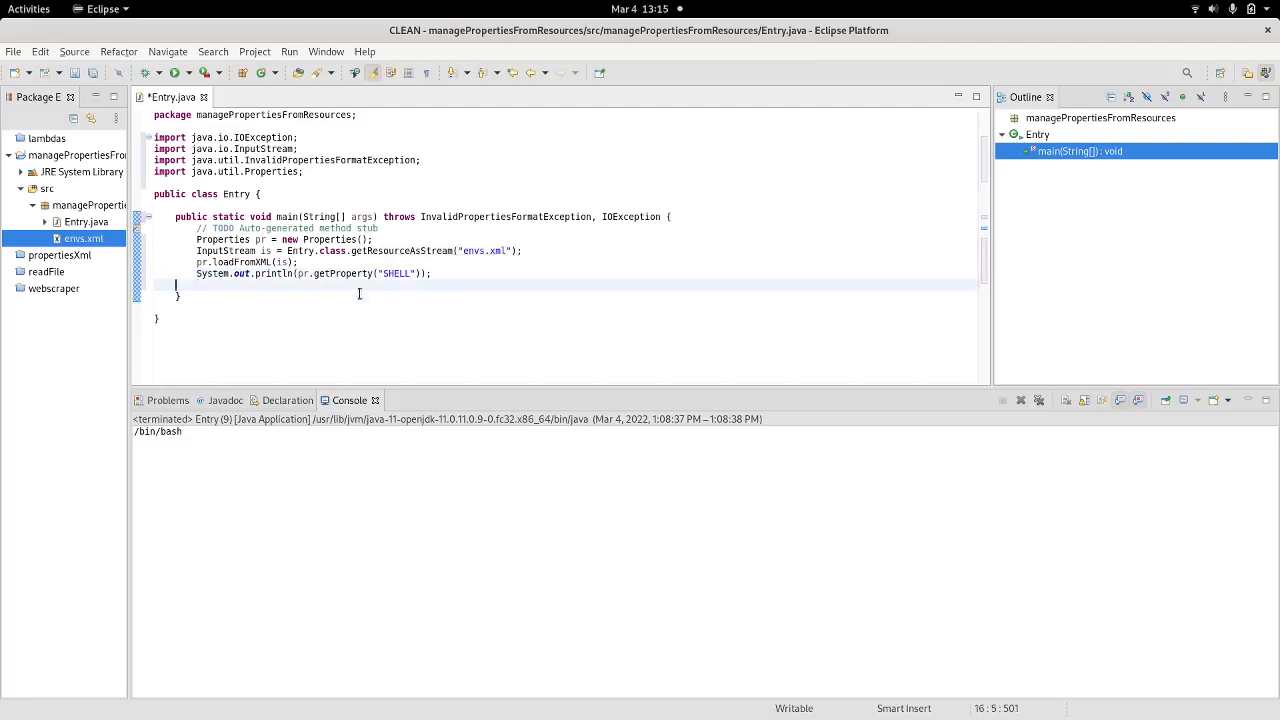
key("BackSpace")
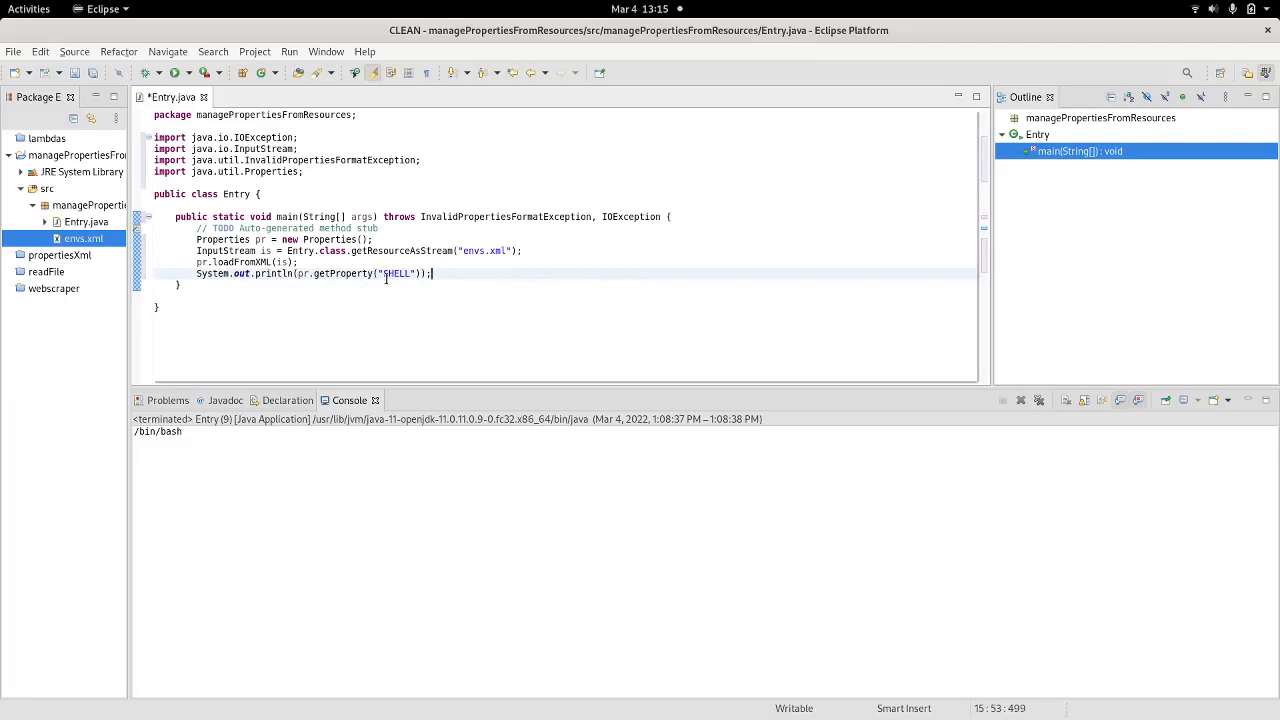
Replace the SHELL key with PATH in the getProperty call
double_click(398, 272)
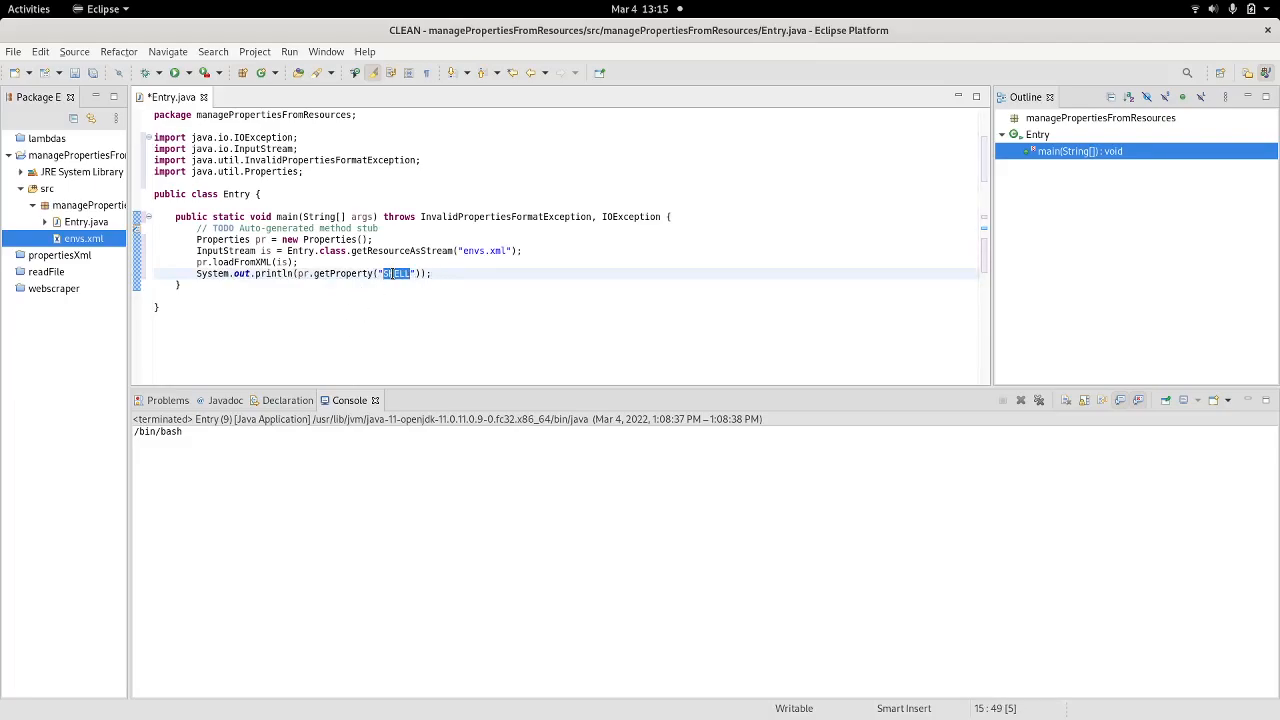
key("Delete")
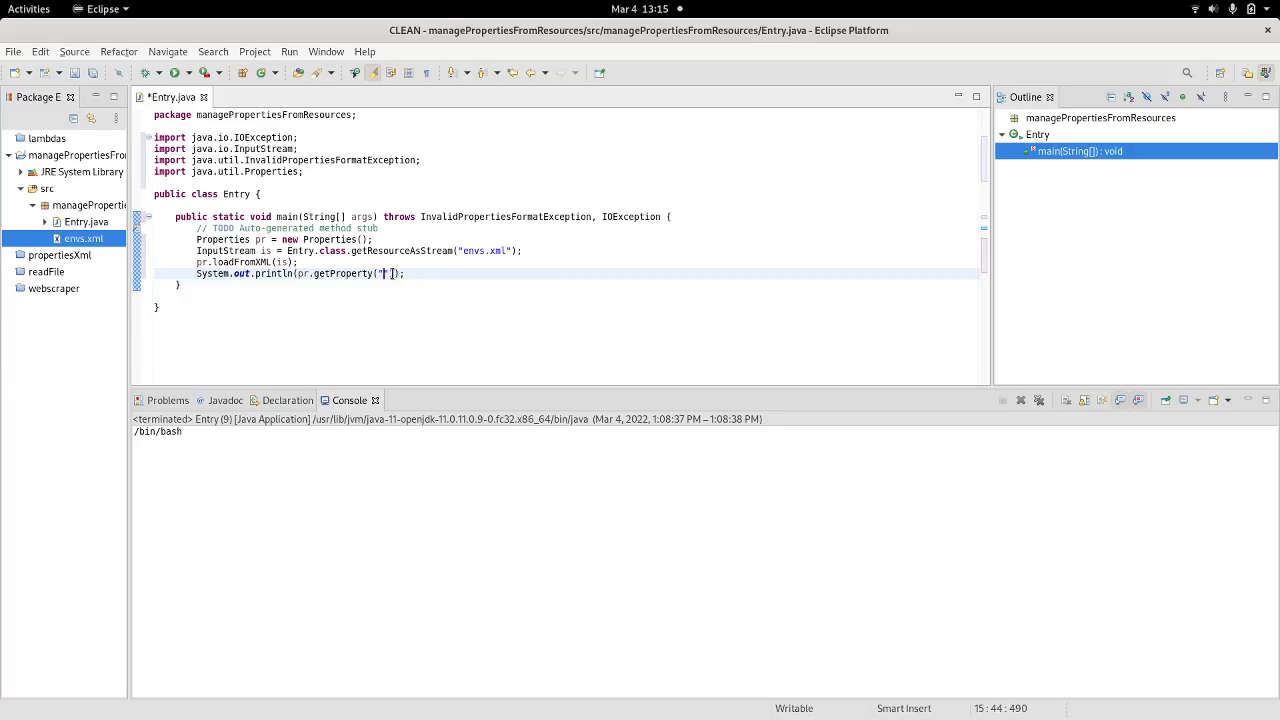
type("PATH")
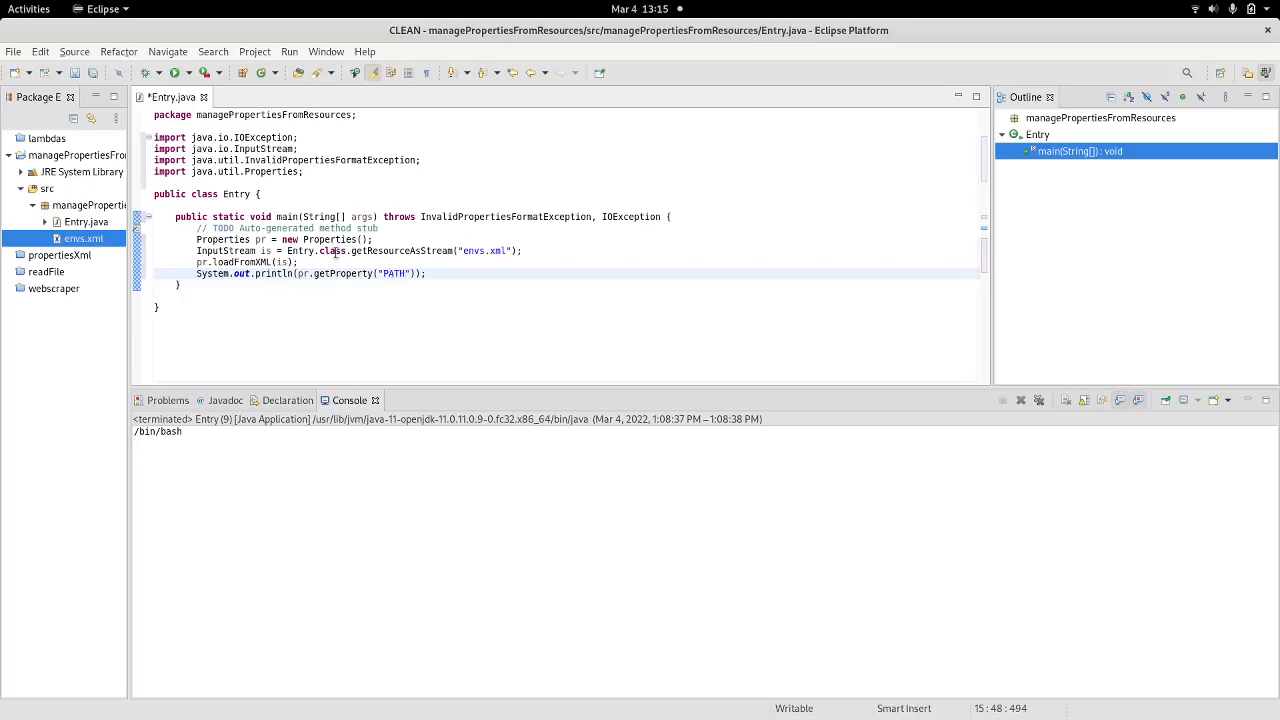
Run Entry, saving the file, so the PATH value prints to the console
left_click(176, 72)
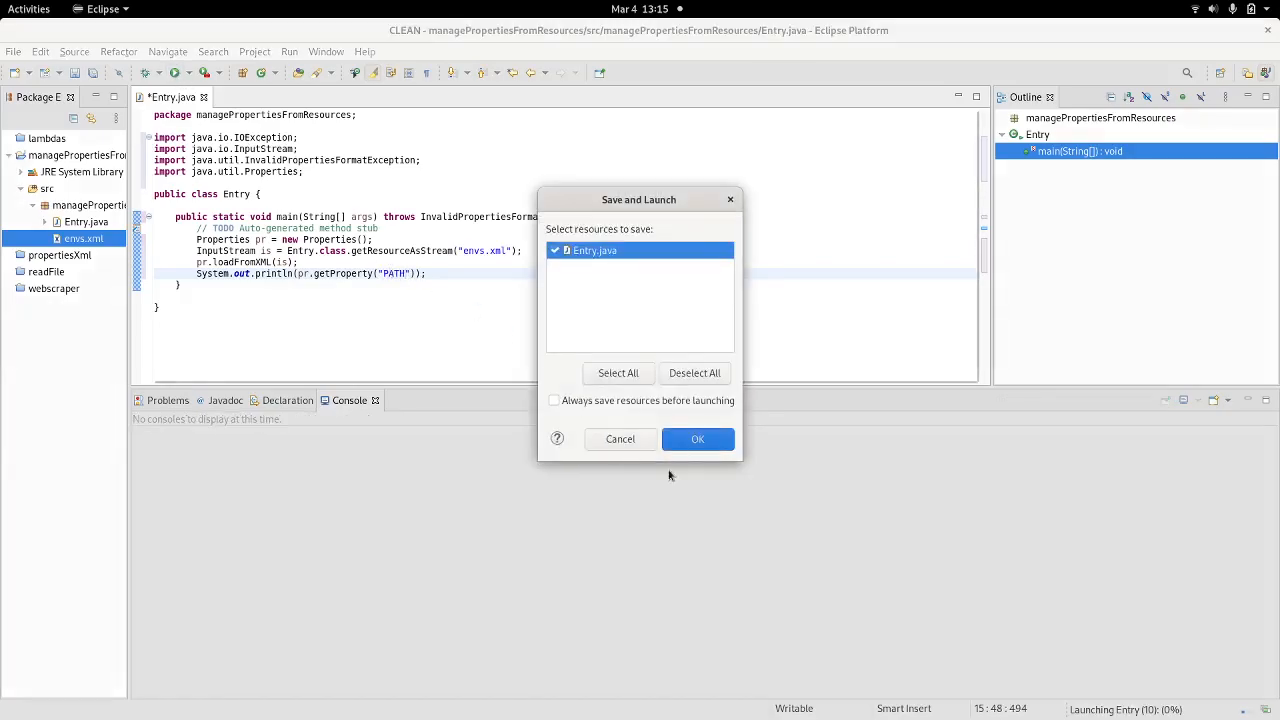
left_click(696, 440)
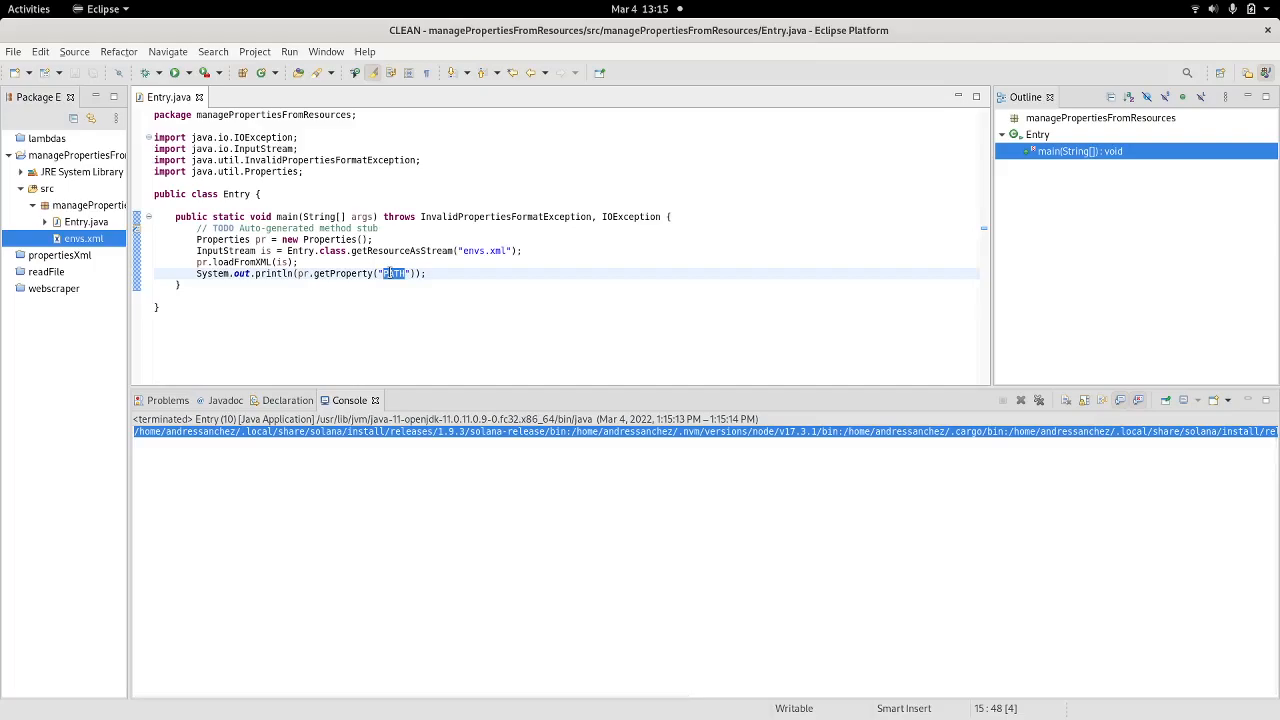
Change the key to SHELL and rerun so the console shows /bin/bash
type("SHELL")
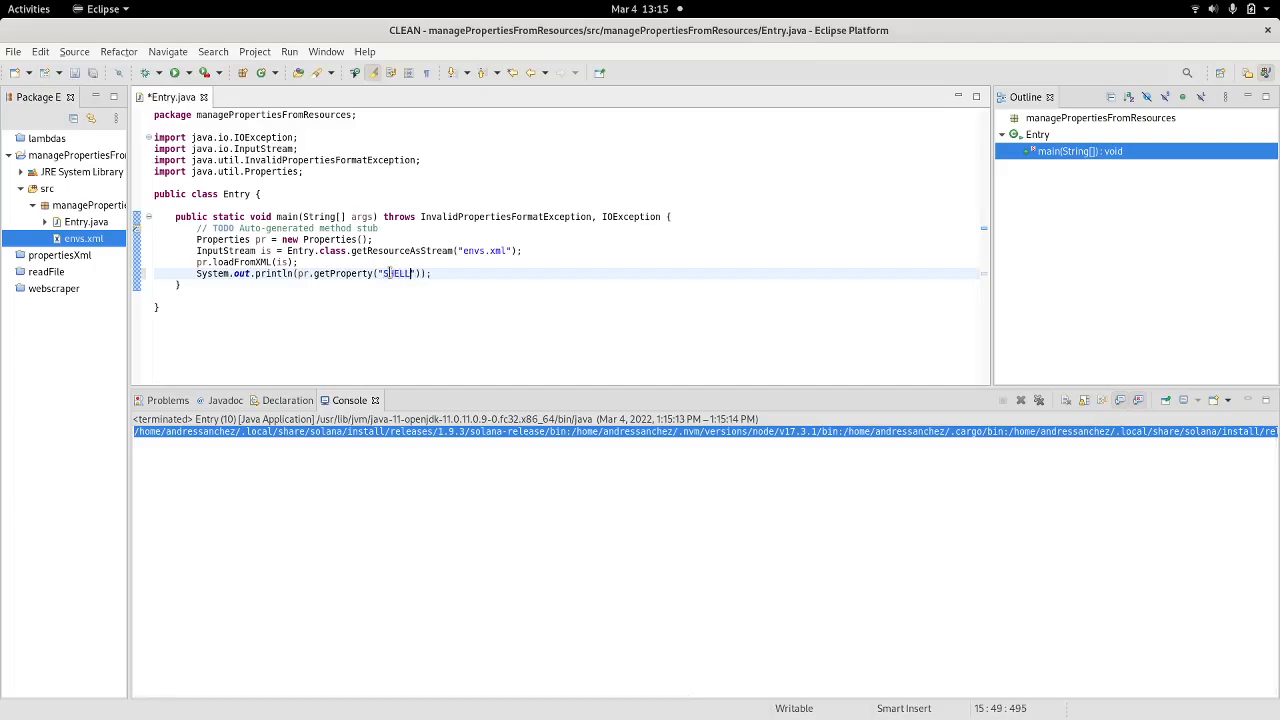
left_click(178, 72)
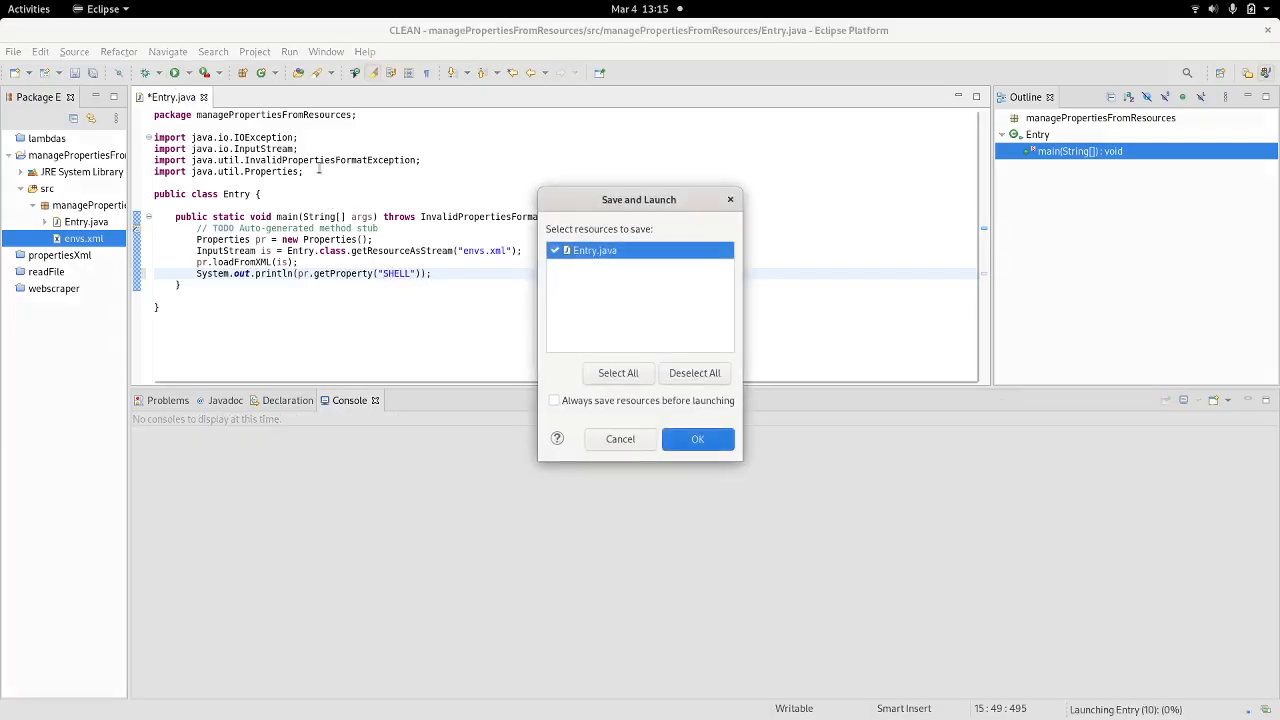
left_click(696, 440)
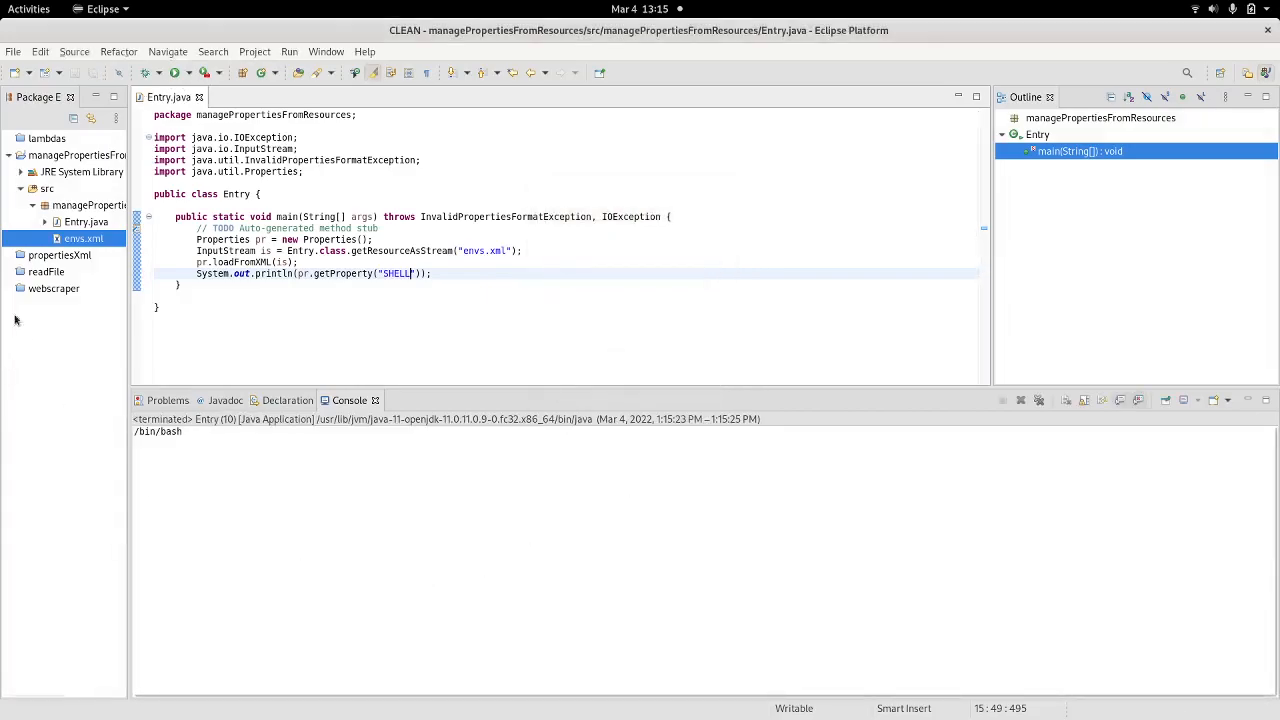
Browse envs.xml keys, switch the printed key to GDK_CORE_DEVICE_EVENTS and rerun to print 1
double_click(66, 238)
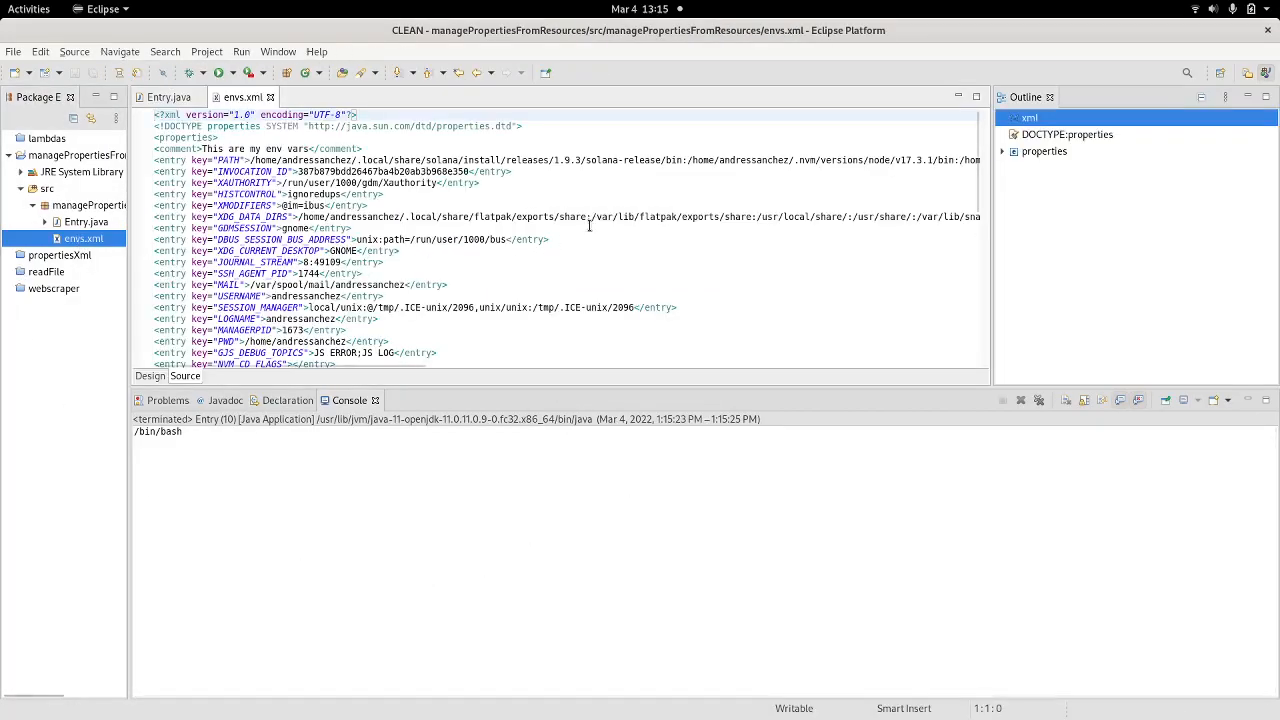
scroll("down", 3)
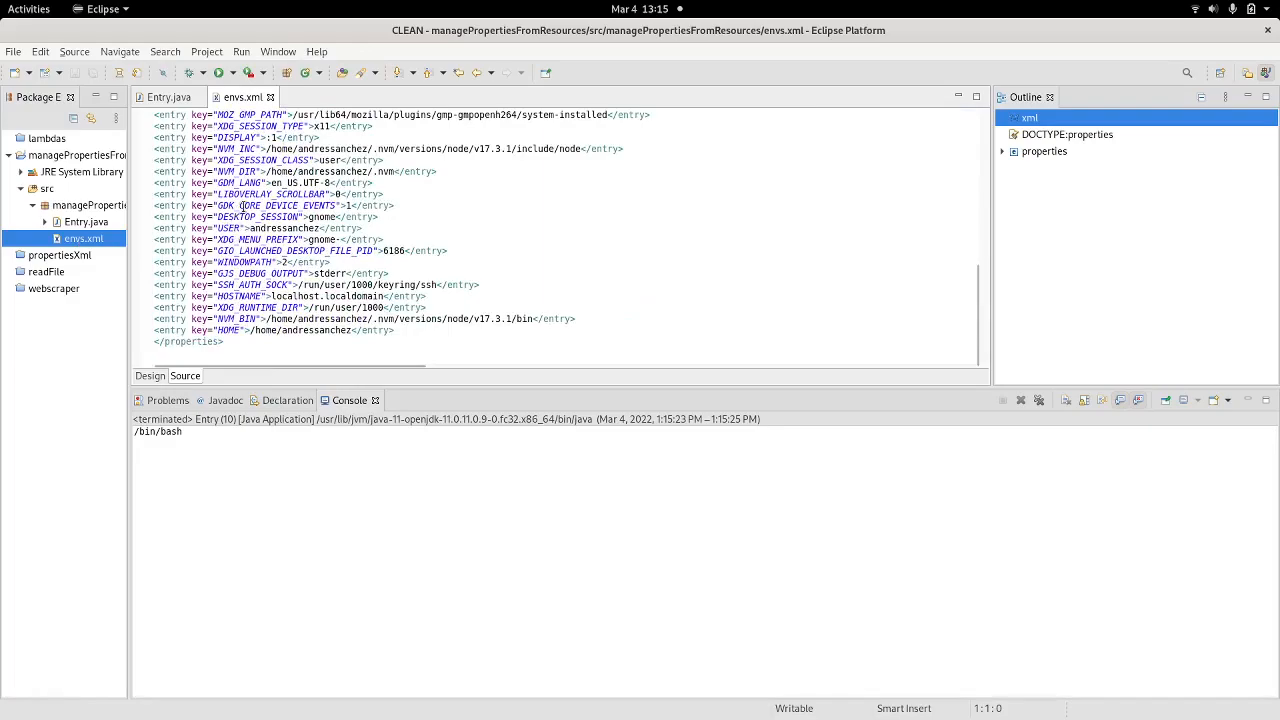
right_click(276, 204)
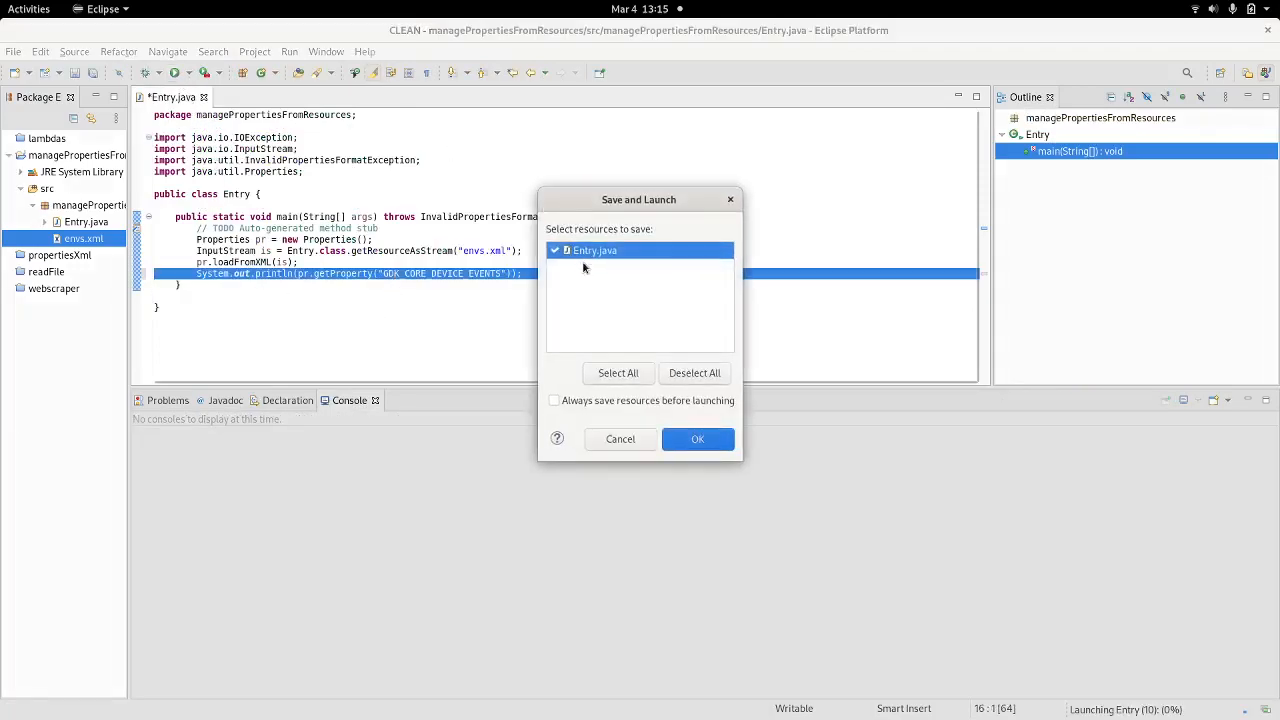
left_click(696, 440)
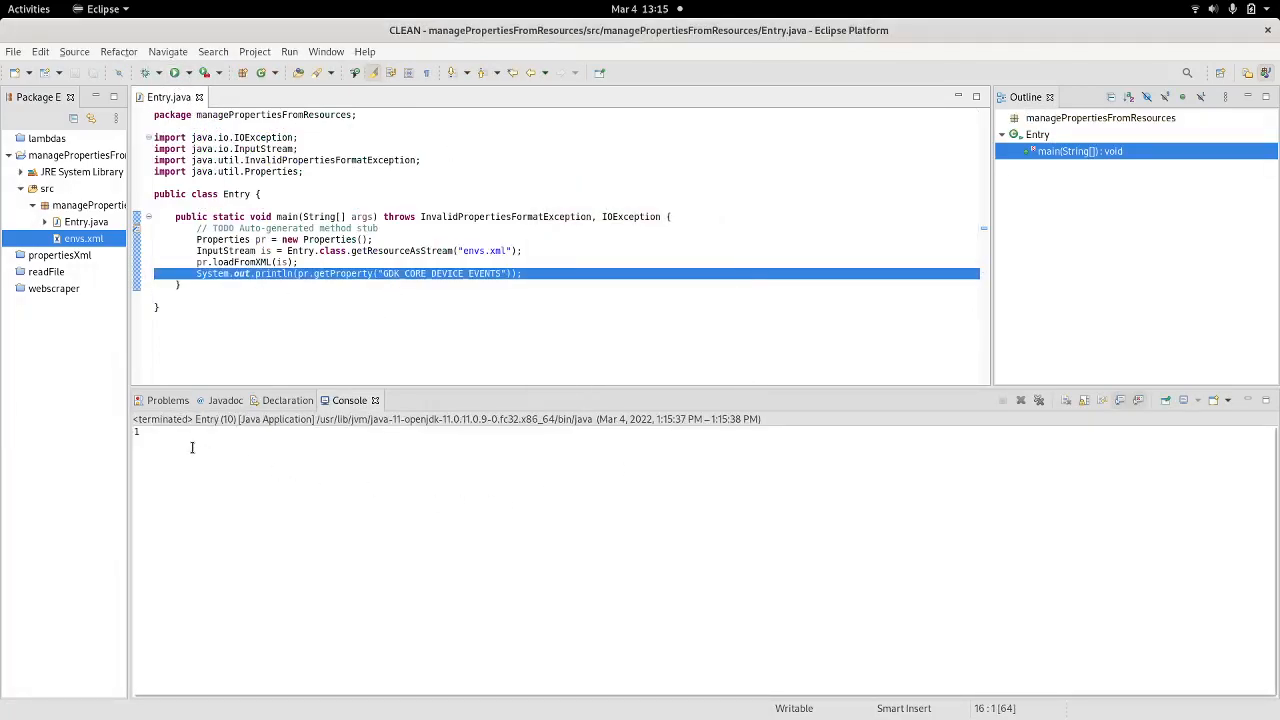